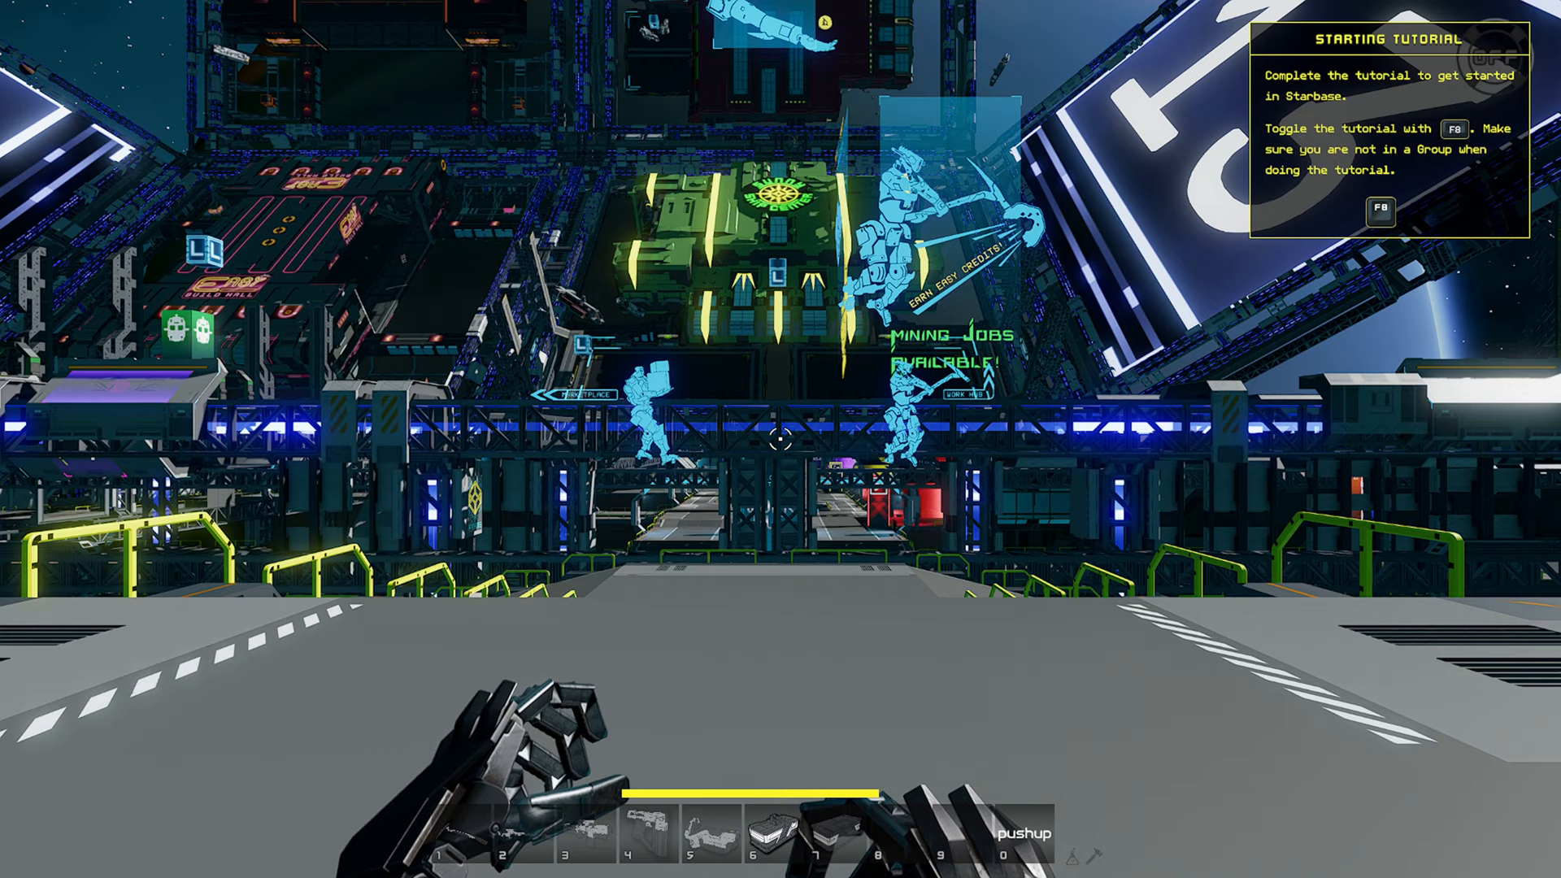
# Toggle the Starting Tutorial panel off with F8
pyautogui.press('f8')
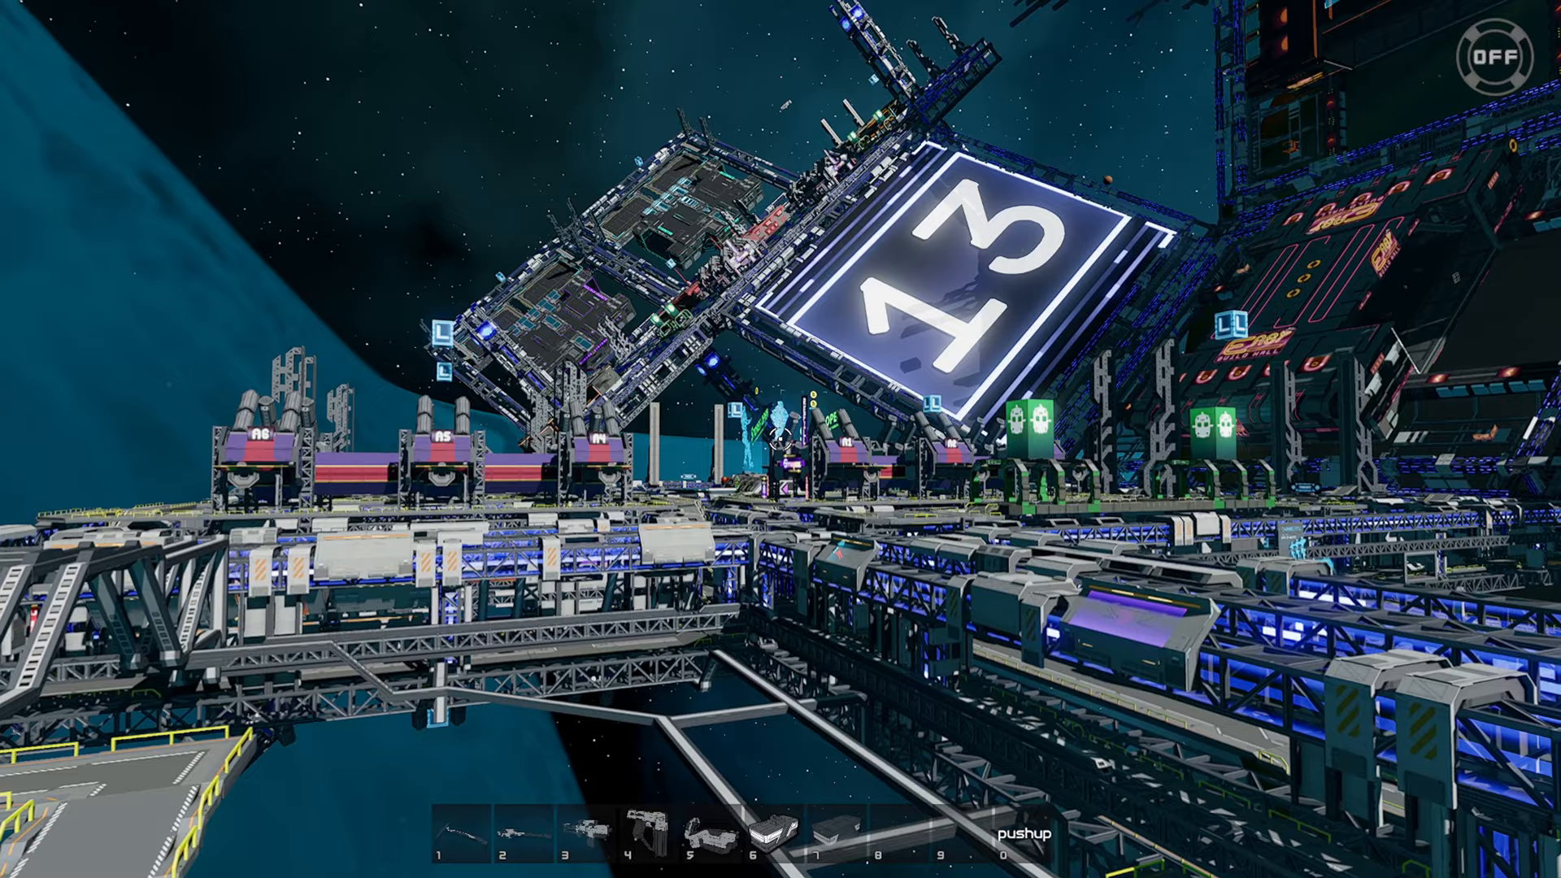
pyautogui.moveTo(780, 439)
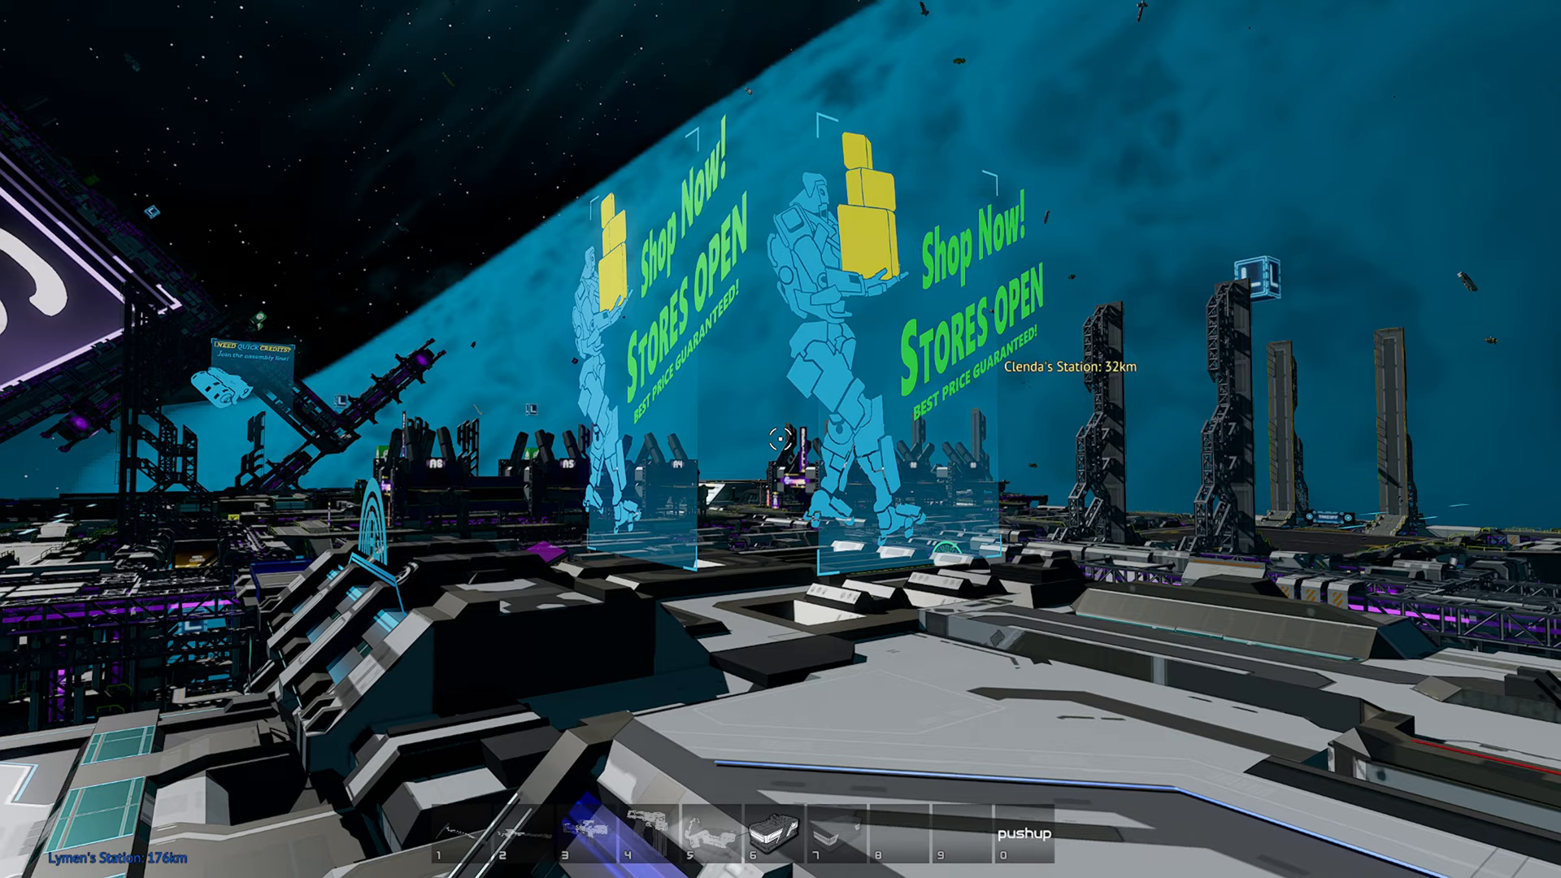
pyautogui.moveTo(780, 439)
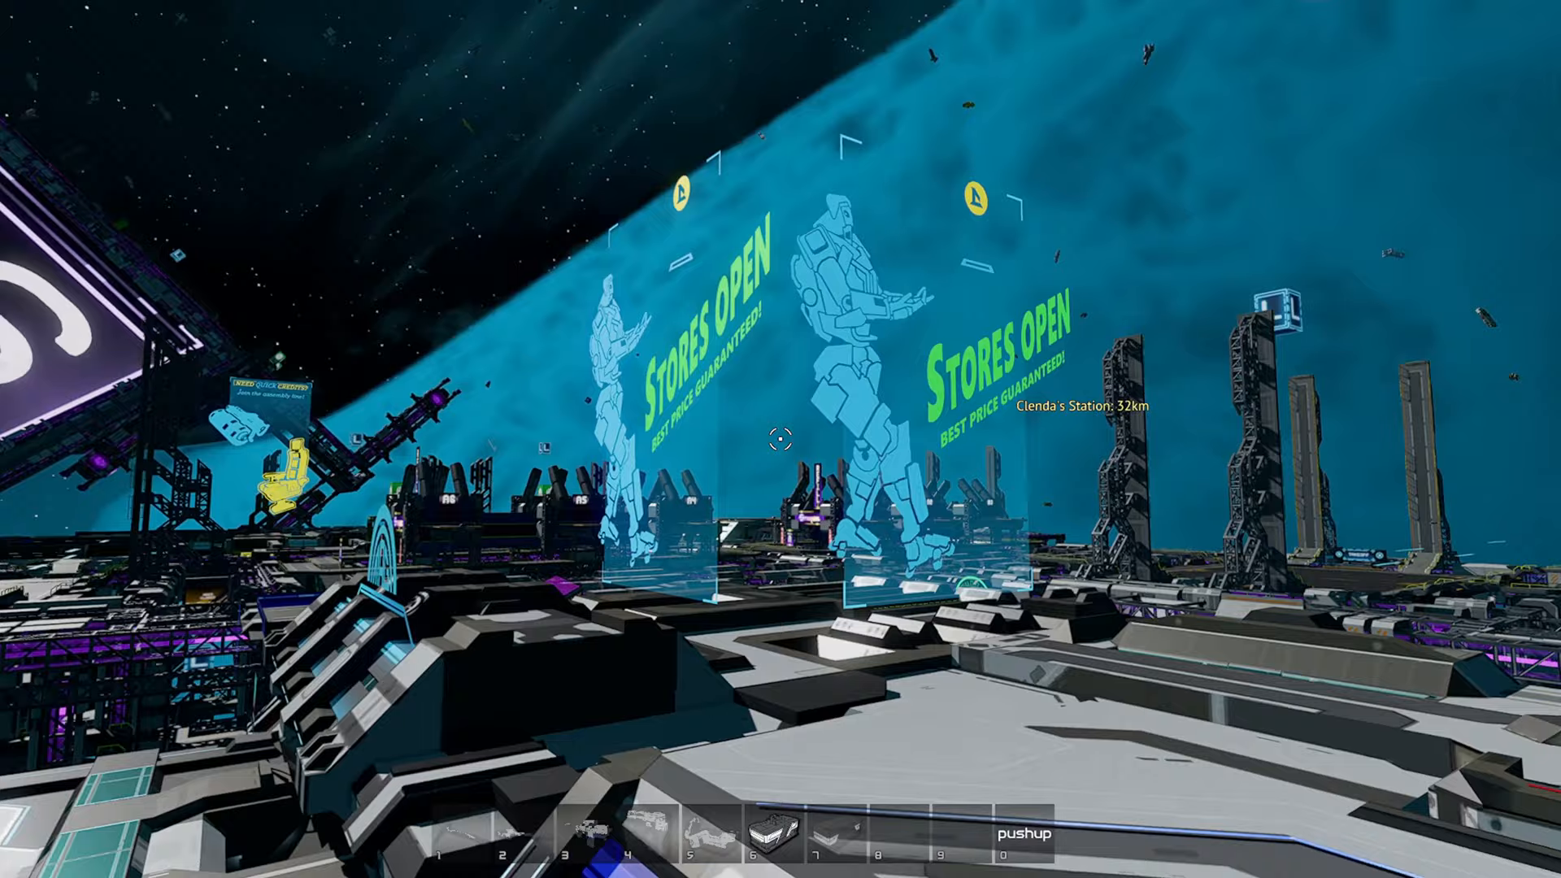
pyautogui.moveTo(780, 439)
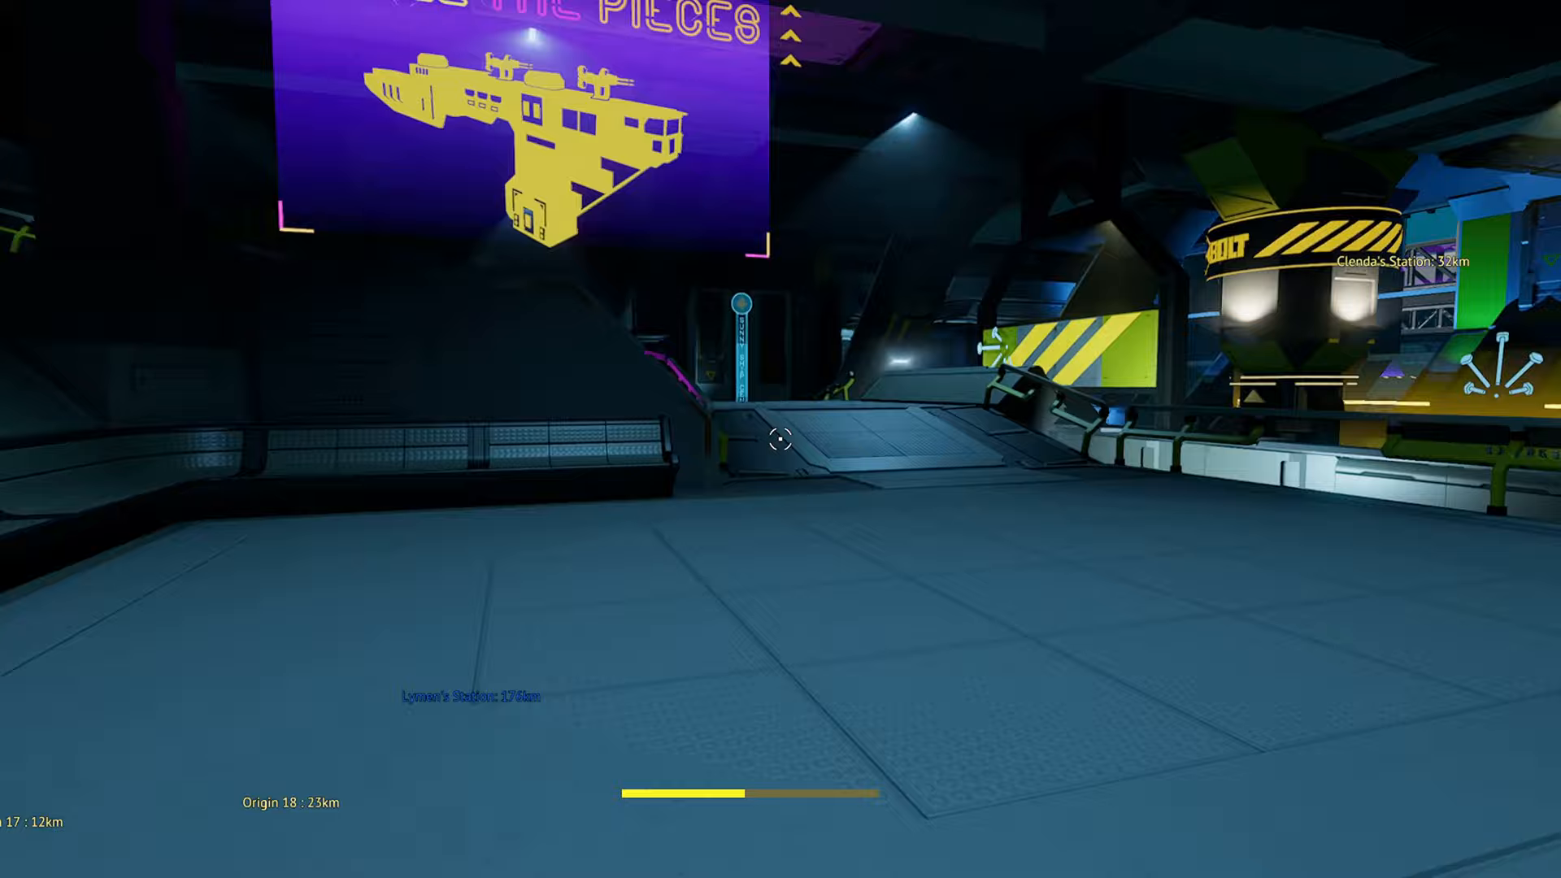
pyautogui.moveTo(780, 439)
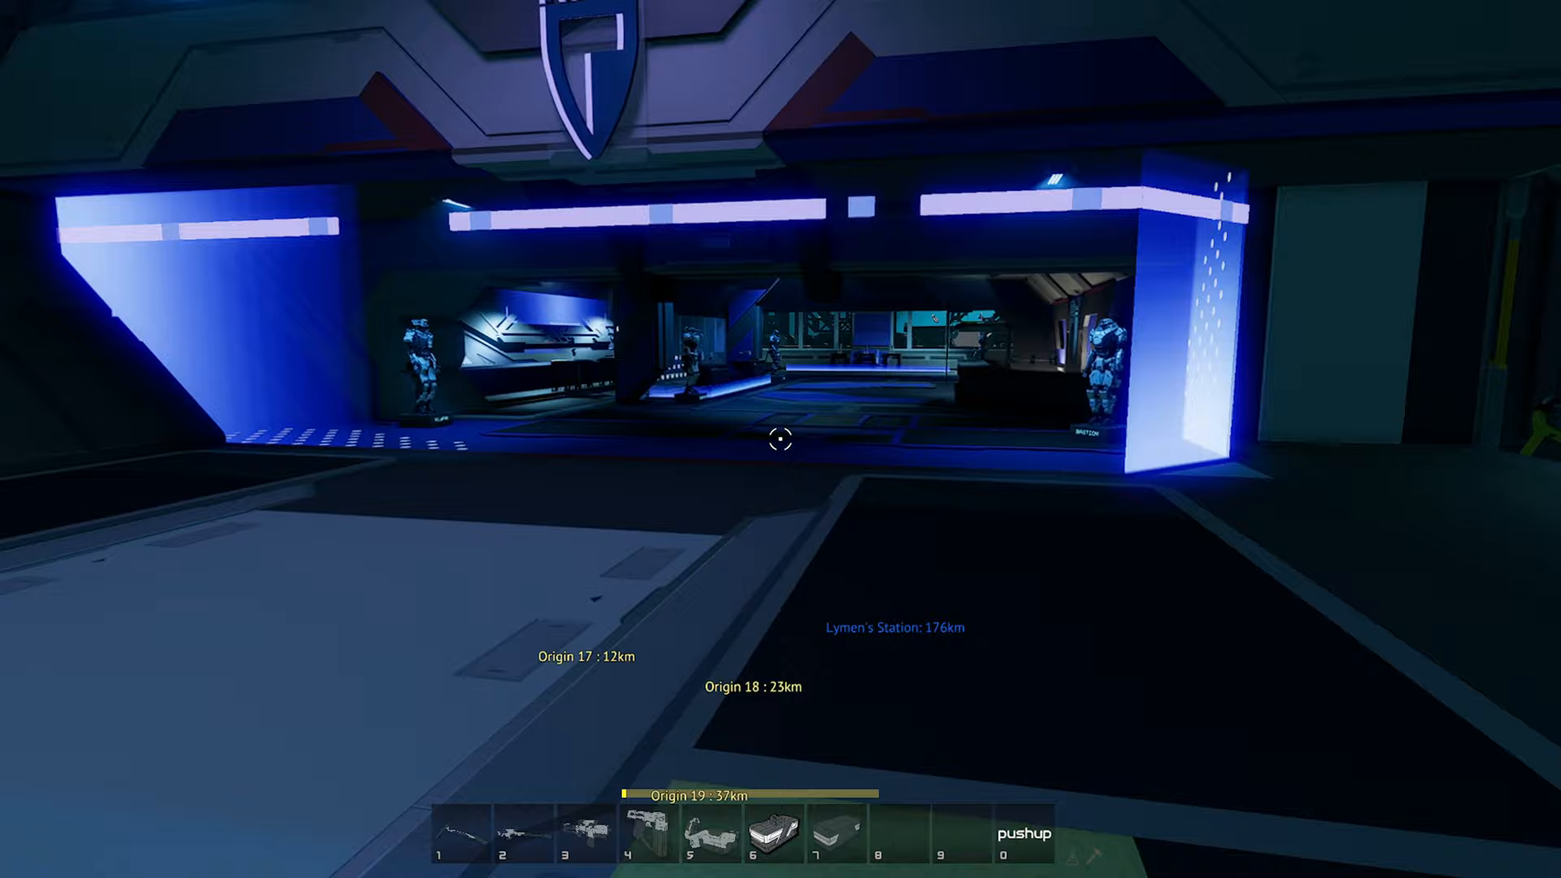
pyautogui.moveTo(781, 439)
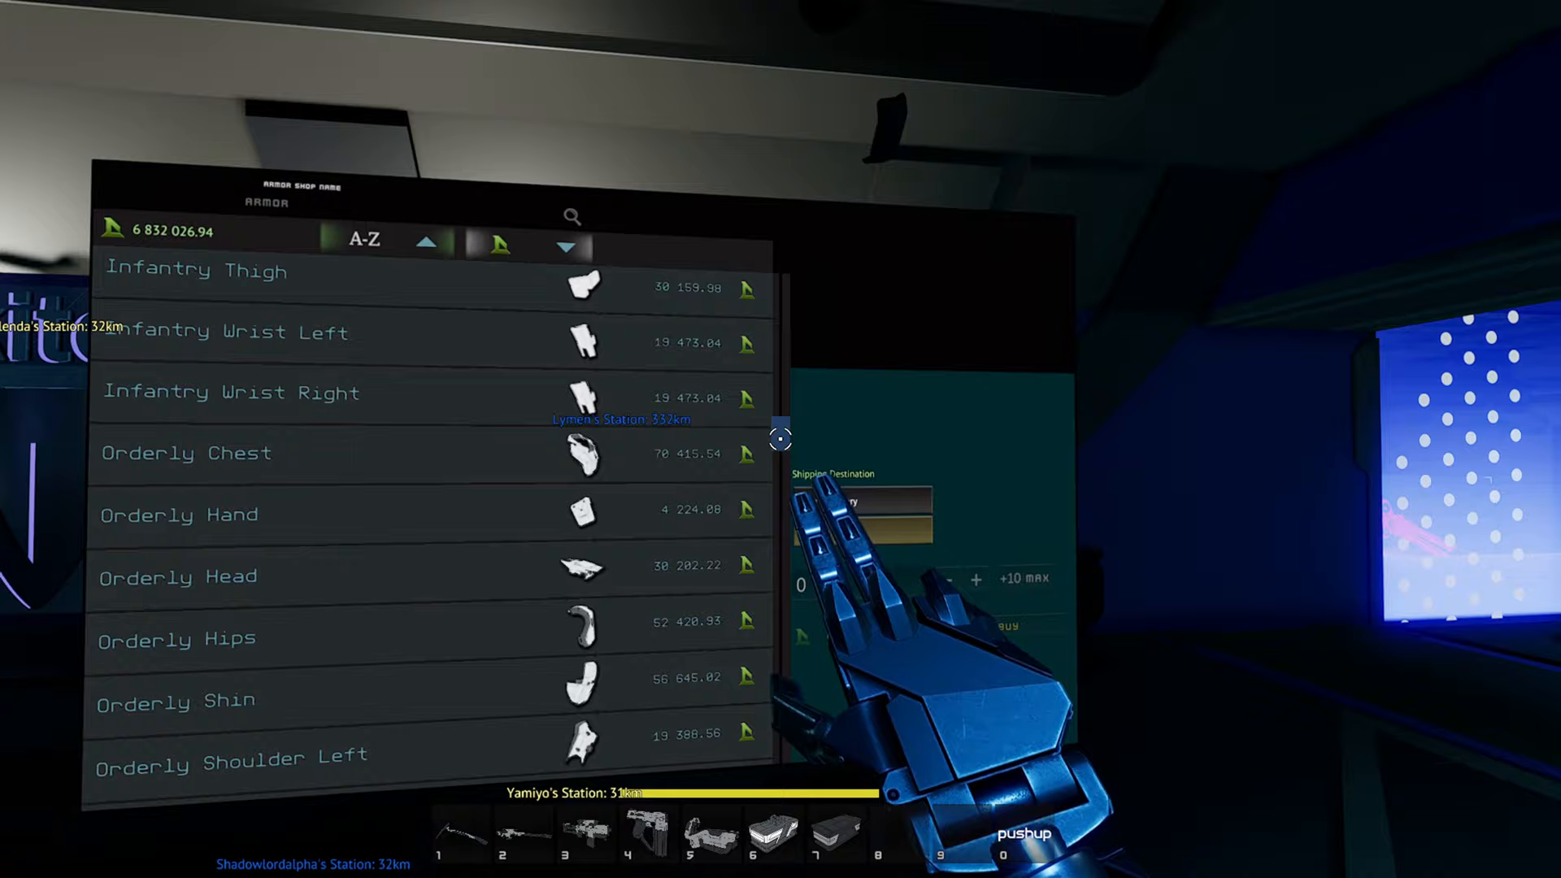
# Scroll down through the shop terminal's A-Z armor list and prices
pyautogui.scroll(-3)
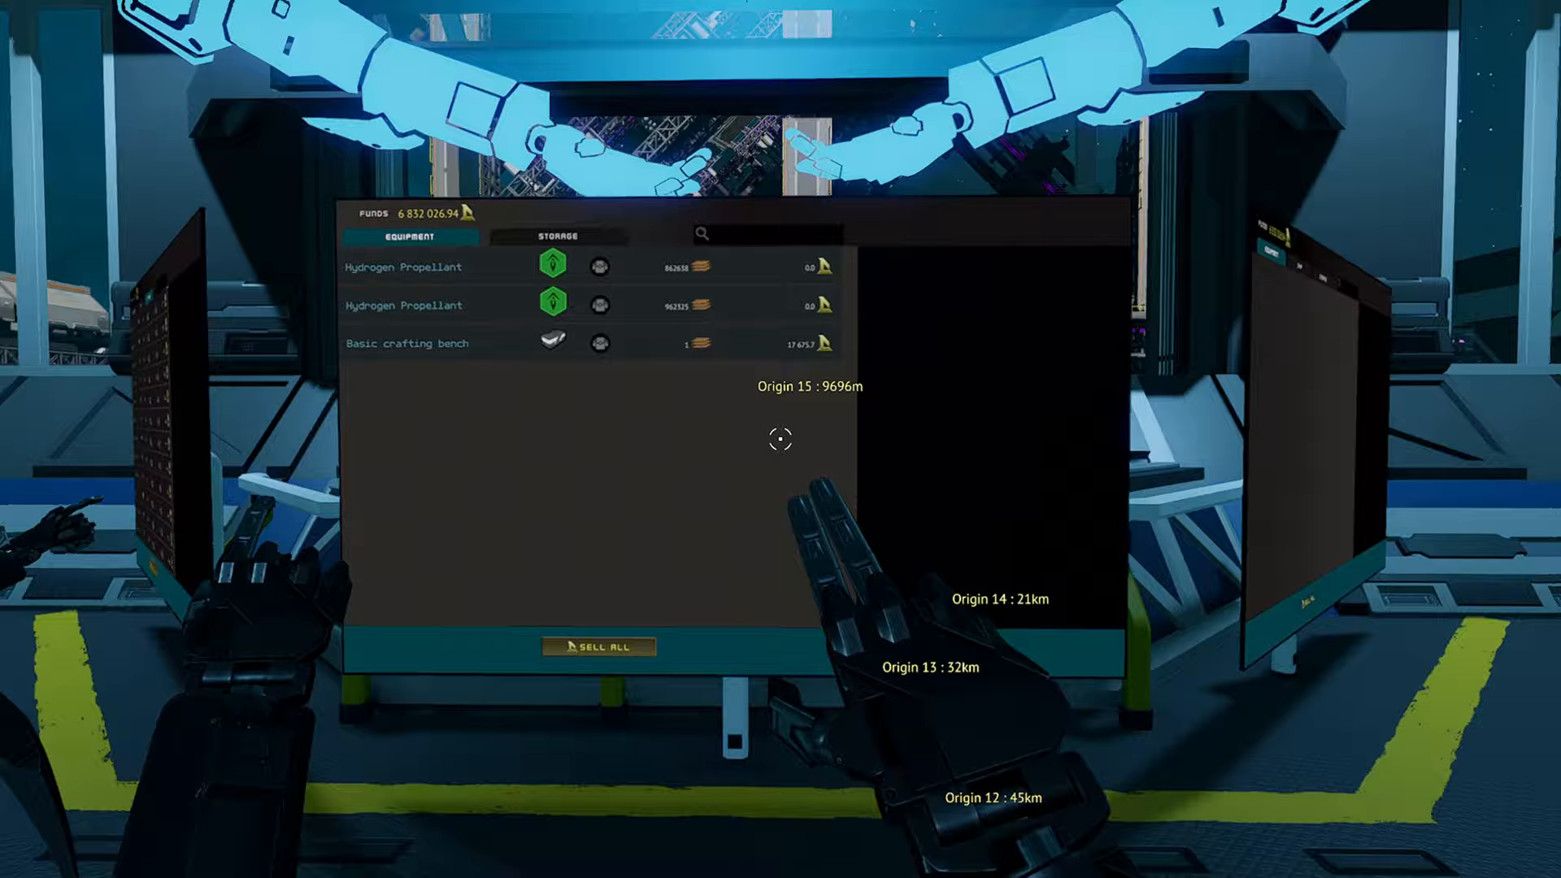
pyautogui.moveTo(781, 439)
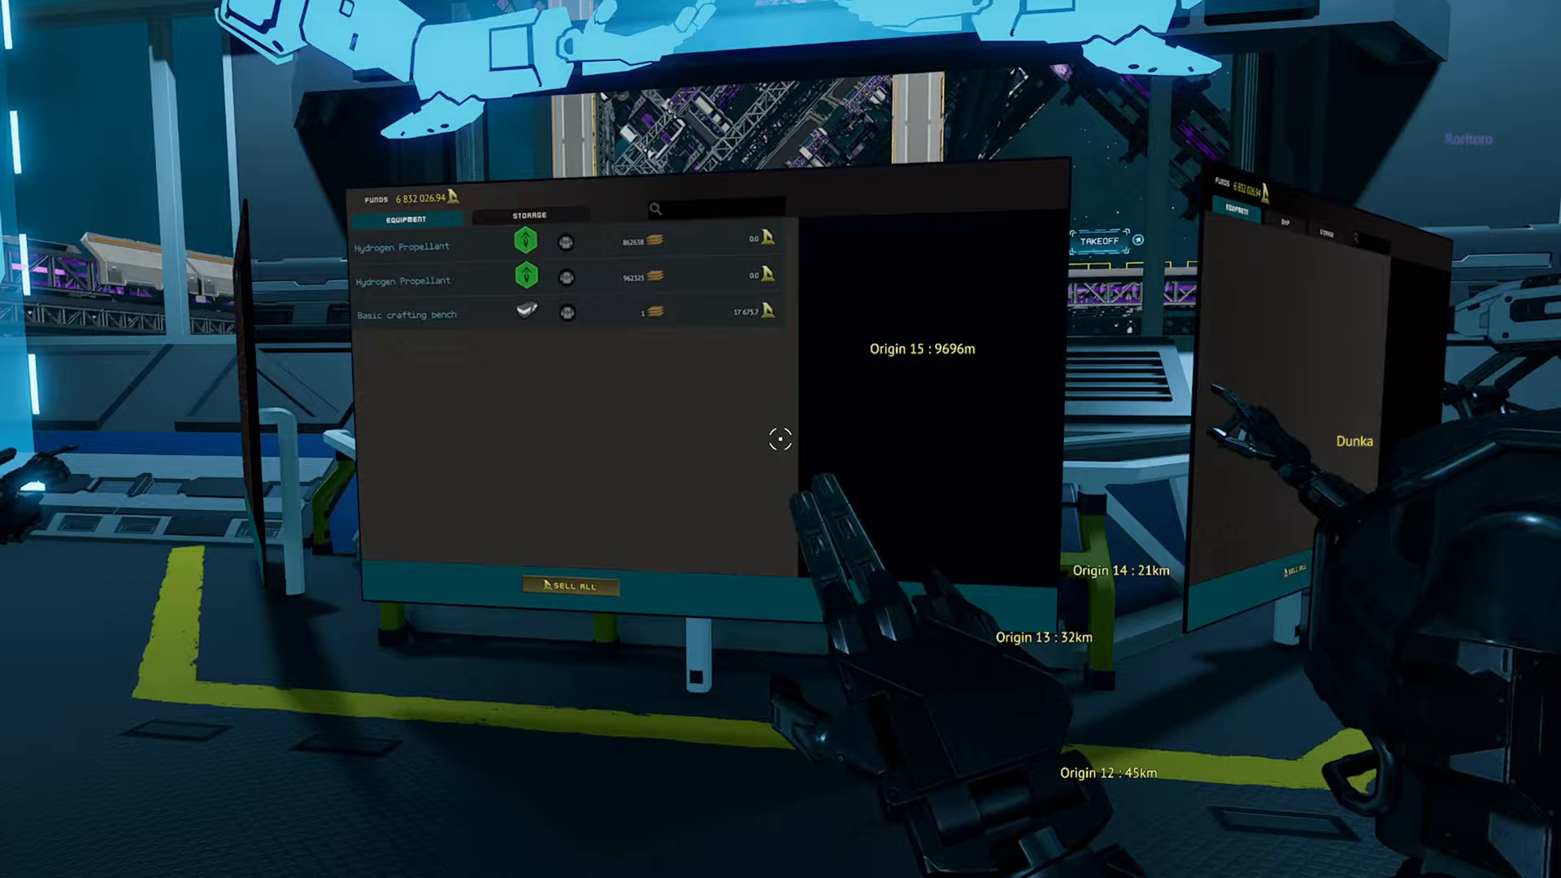
# Choose the Materials category in the auction house Buy section
pyautogui.click(1100, 240)
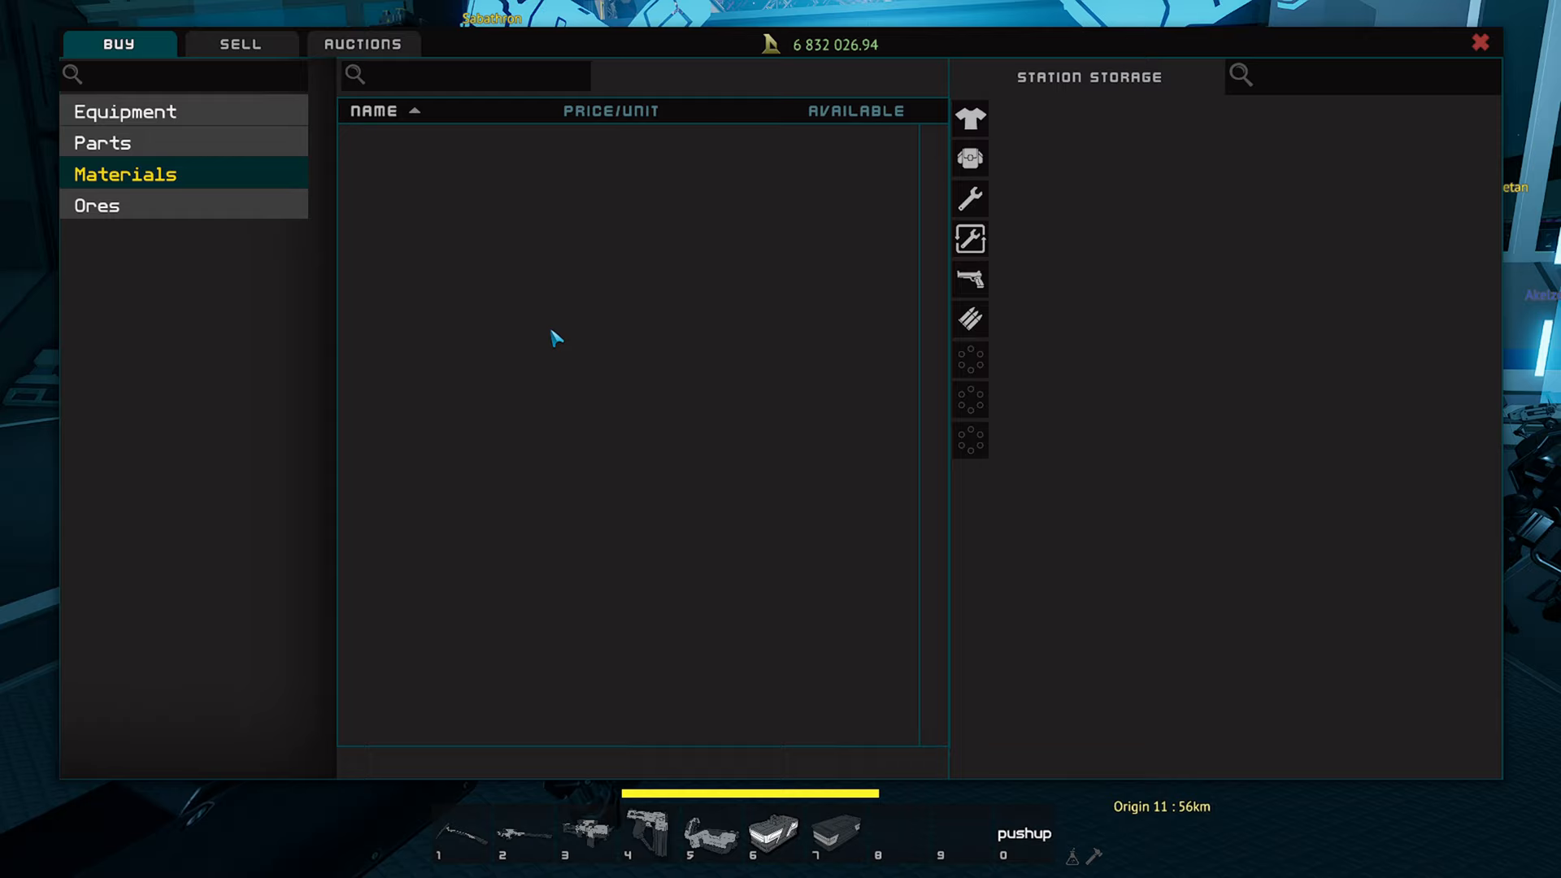
# Search Machinery parts for 'fuel rod' and open Tier 1 Generator Fuel Rod on page 2
pyautogui.click(103, 142)
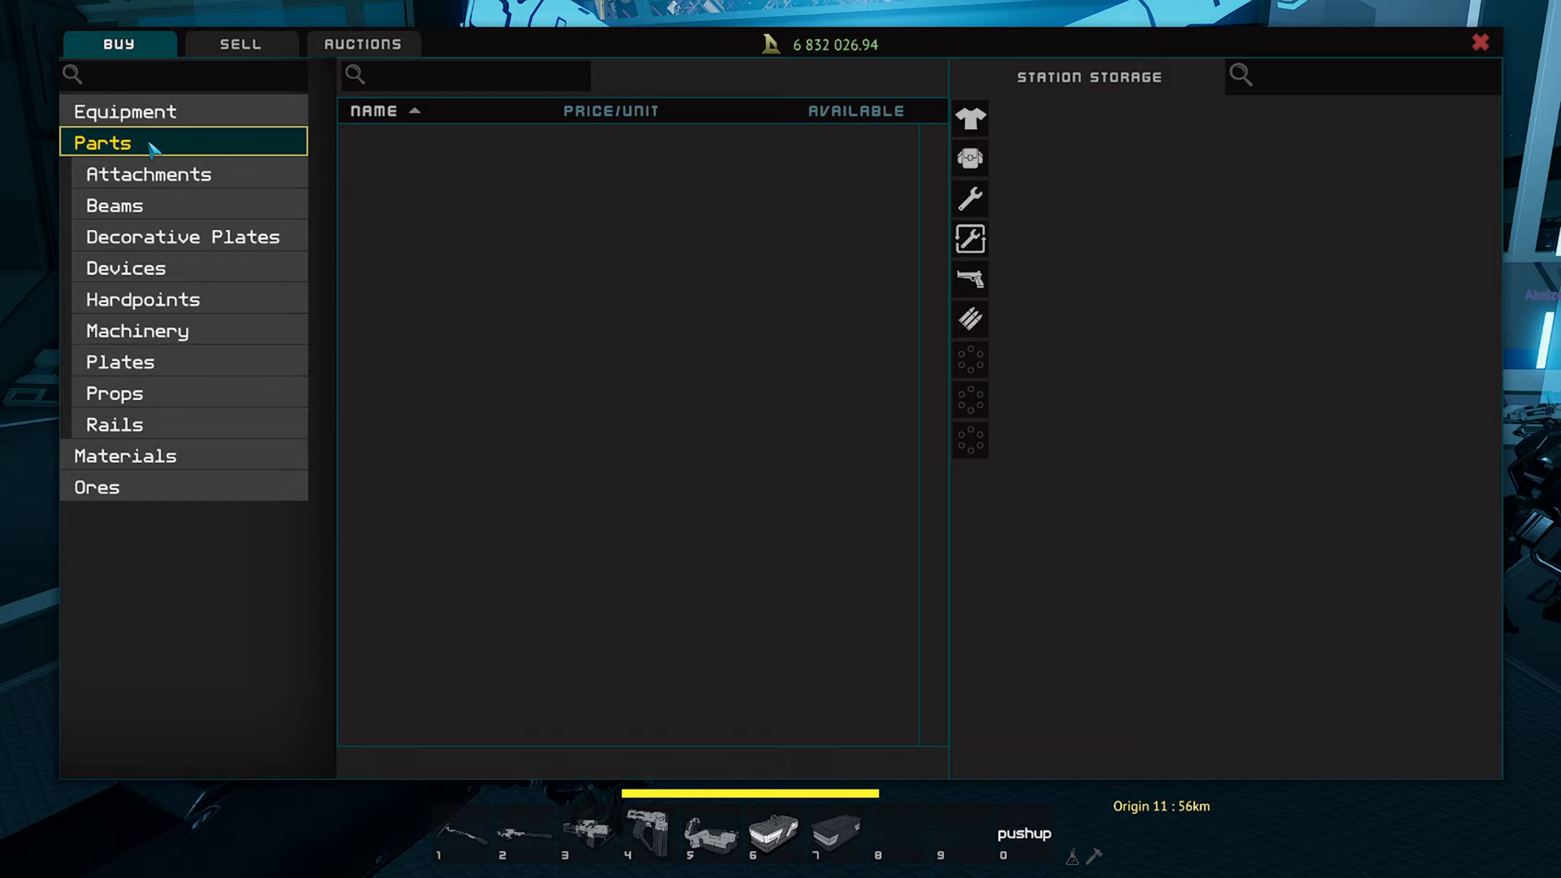
pyautogui.write('fuel rod')
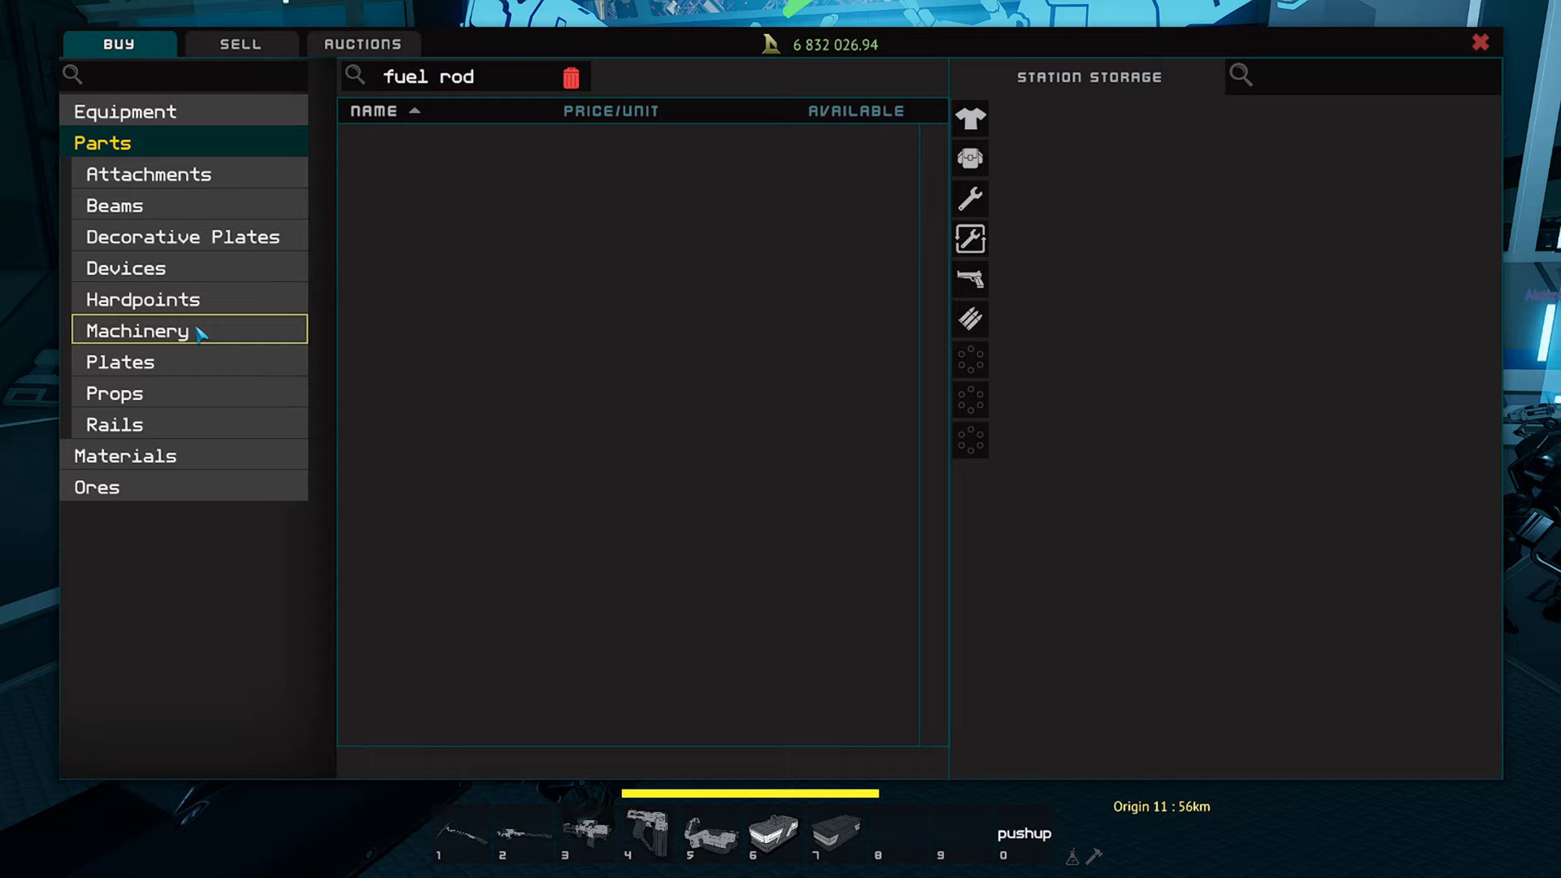
pyautogui.click(138, 330)
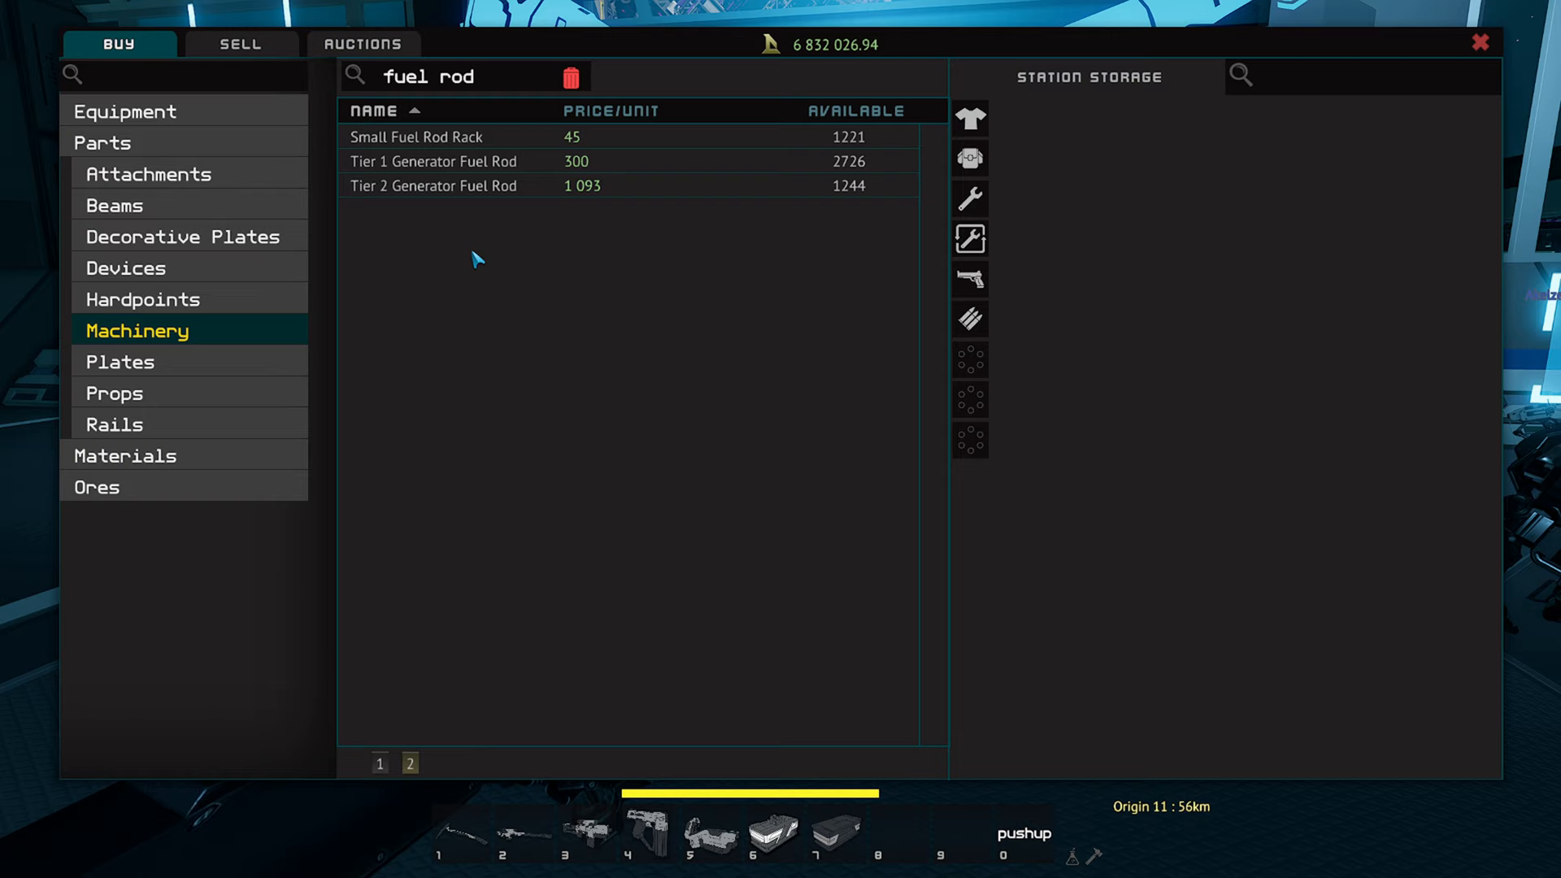
pyautogui.click(568, 77)
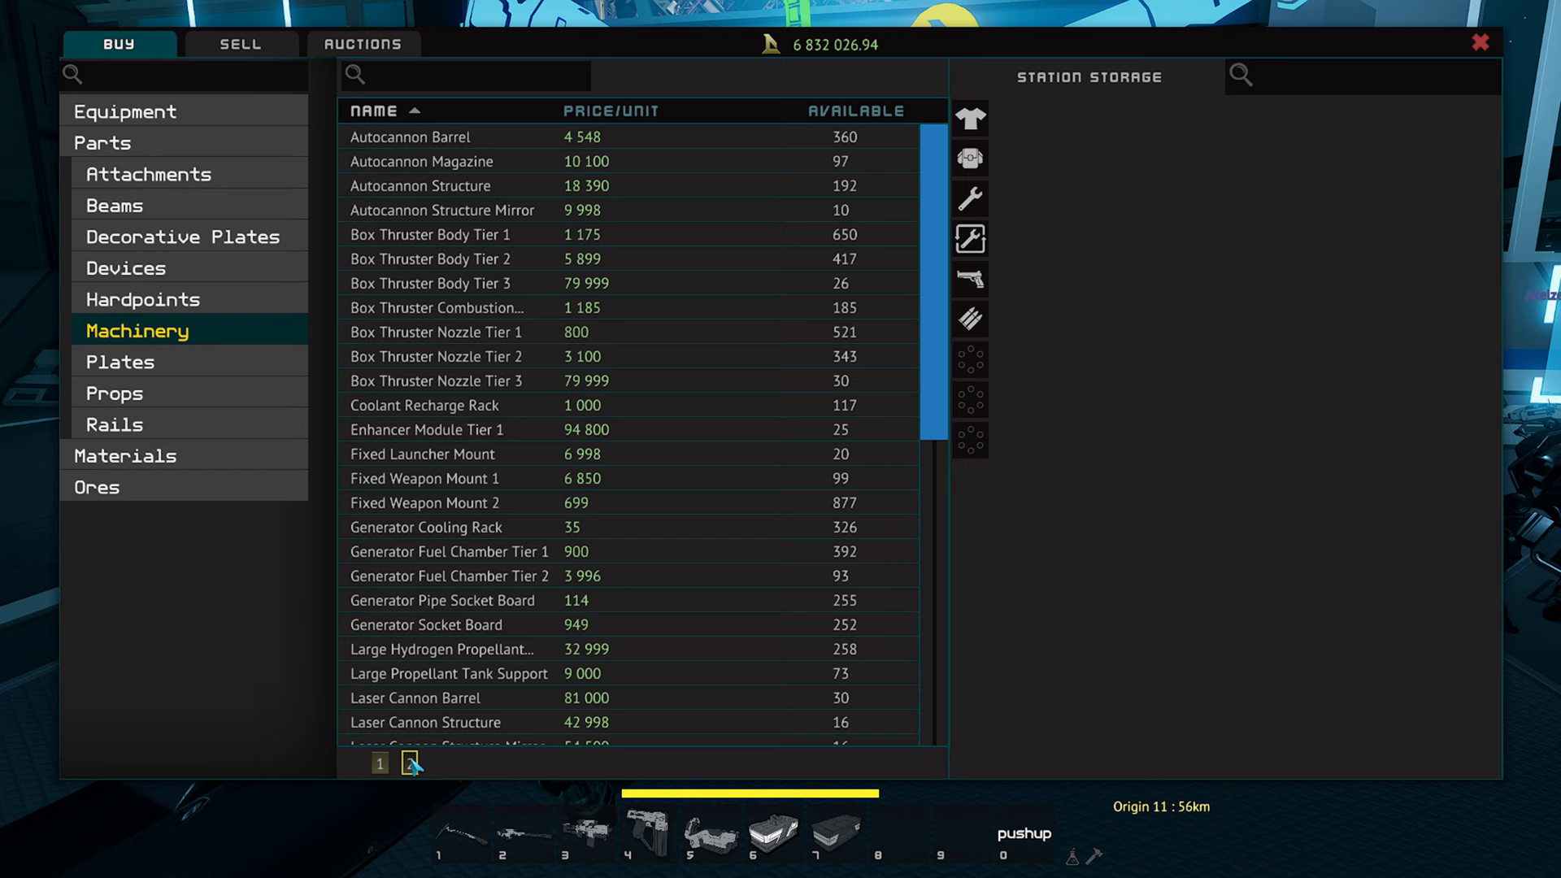
pyautogui.click(412, 763)
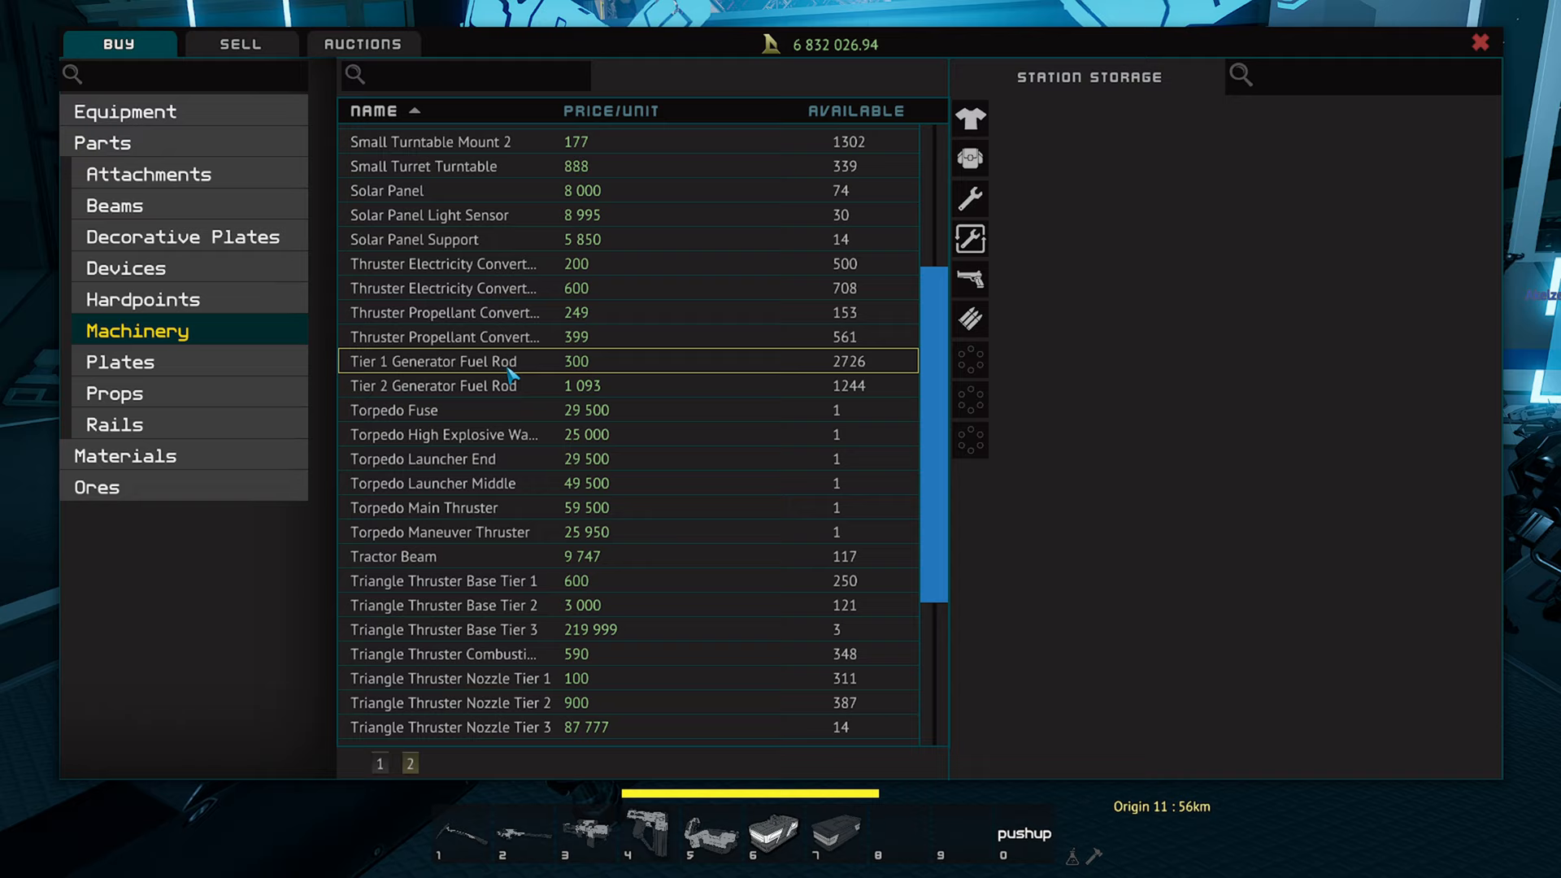
pyautogui.click(434, 361)
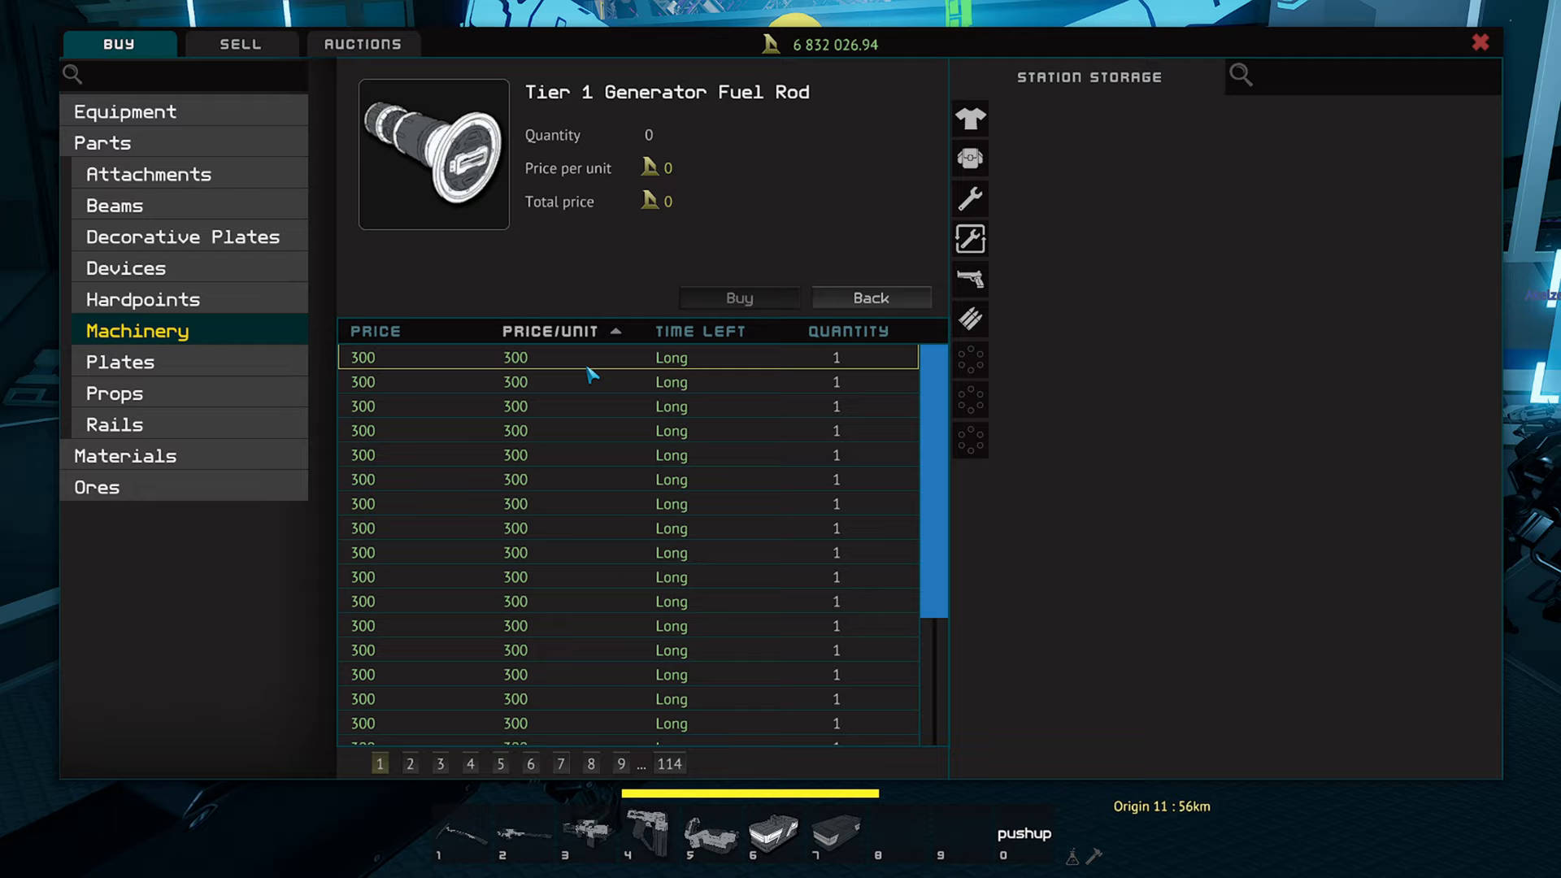
# Select the top 300-per-unit Tier 1 Generator Fuel Rod offer
pyautogui.click(240, 43)
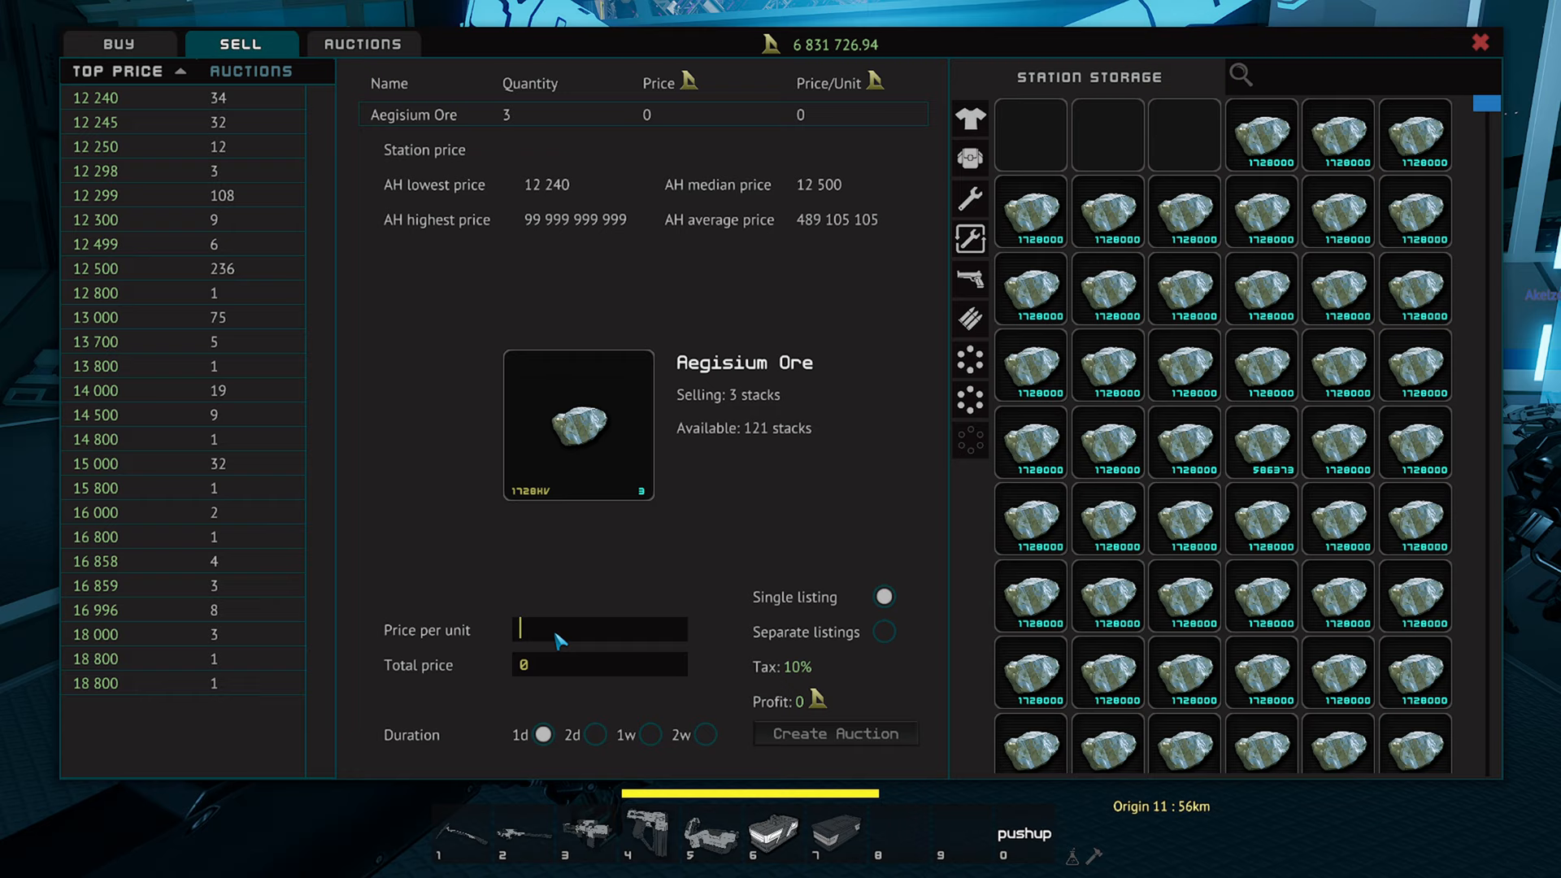
# Auction 3 Aegisium Ore stacks priced 12, then stage 10 more stacks priced 122
pyautogui.write('12000')
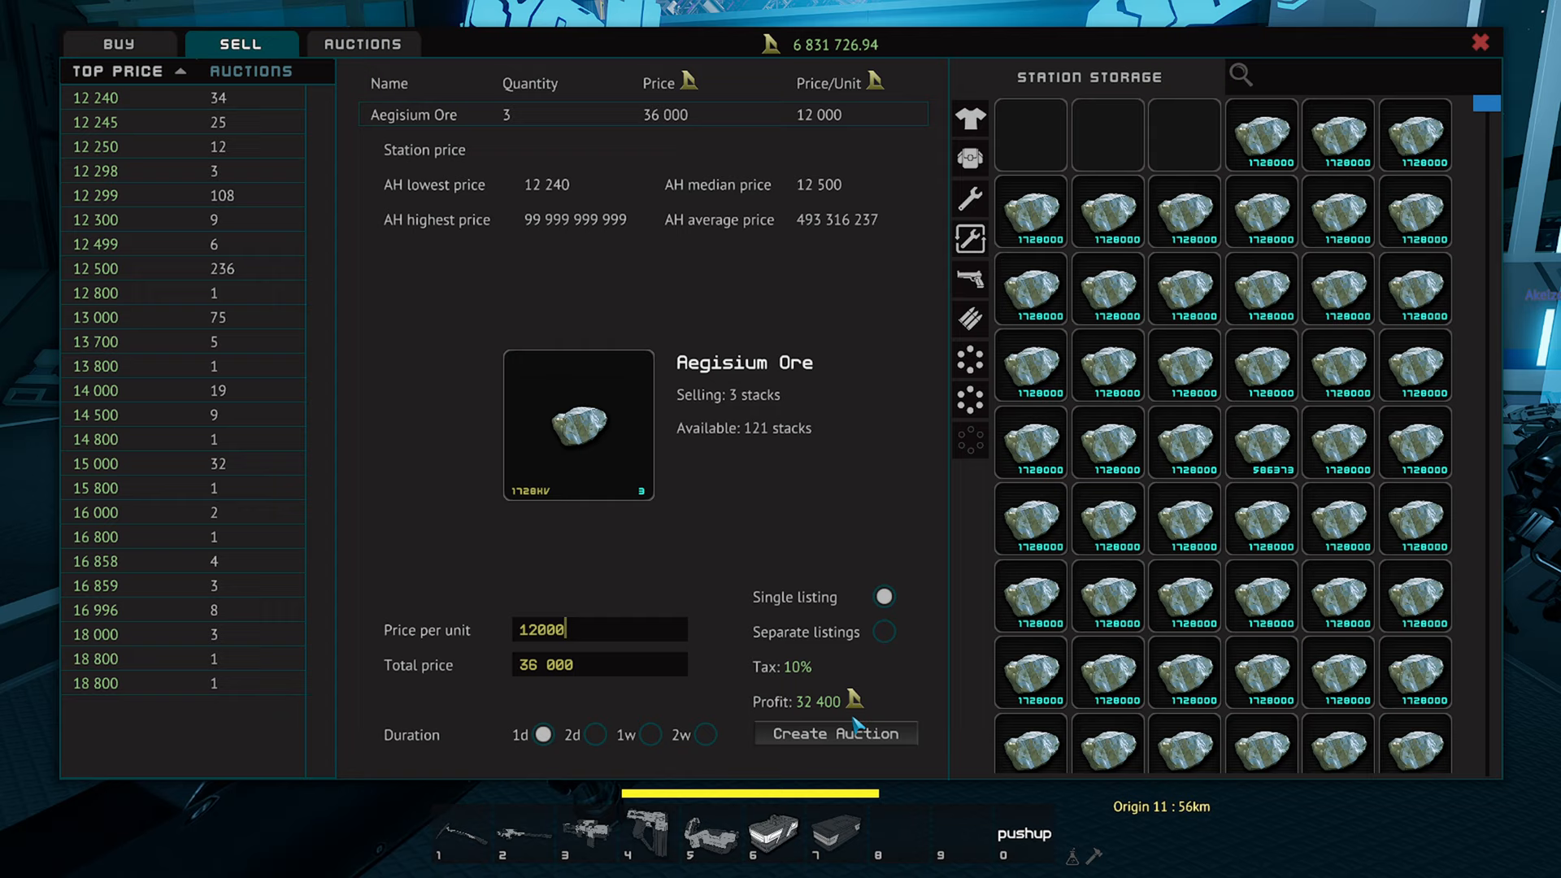
pyautogui.click(835, 733)
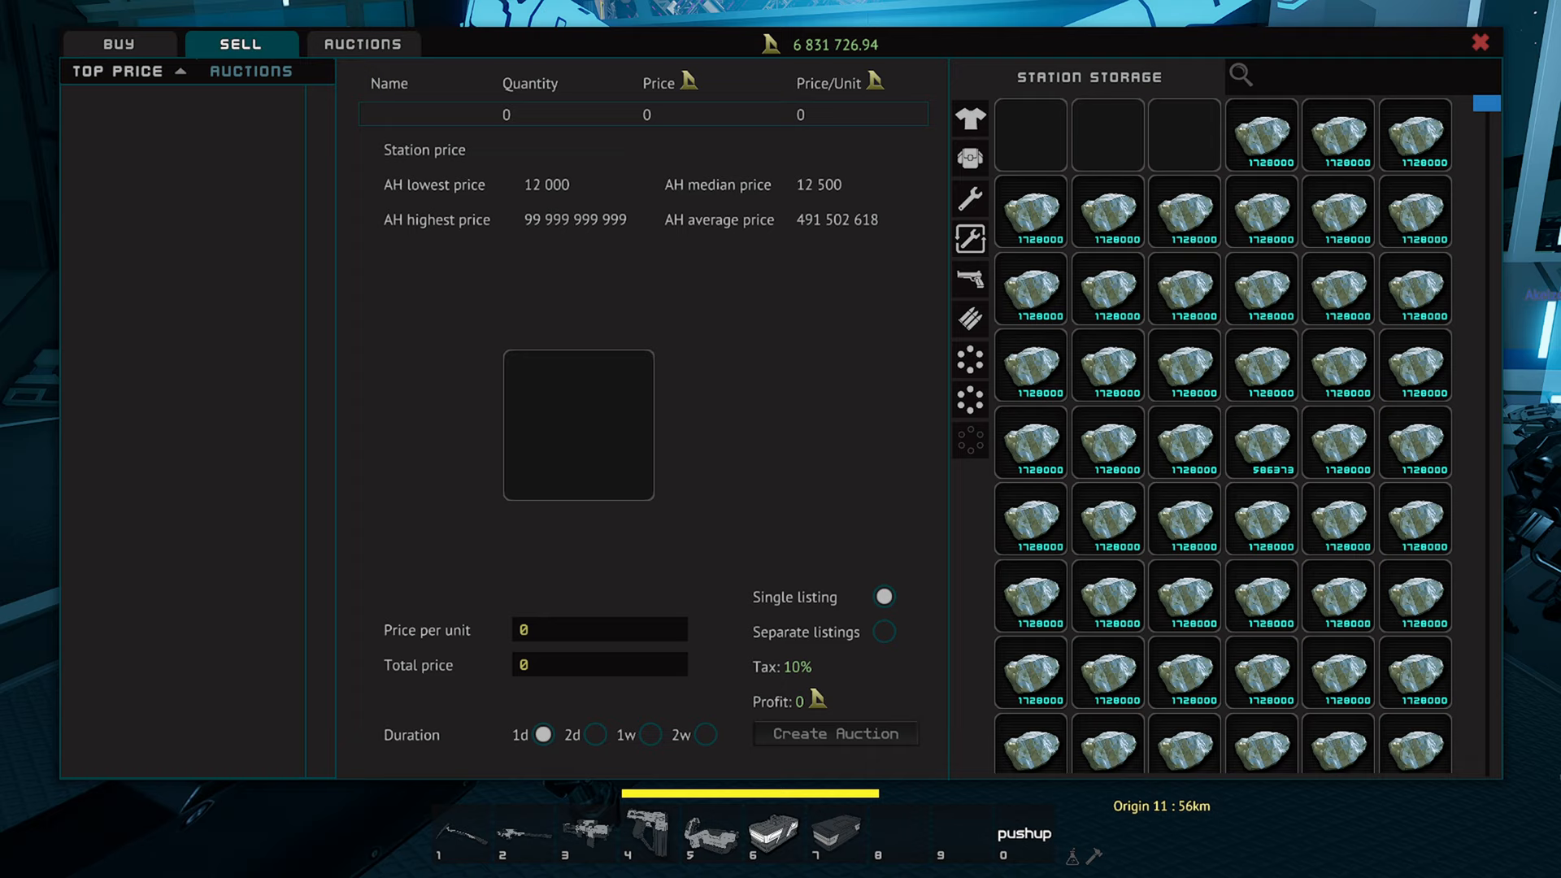
pyautogui.moveTo(1250, 836)
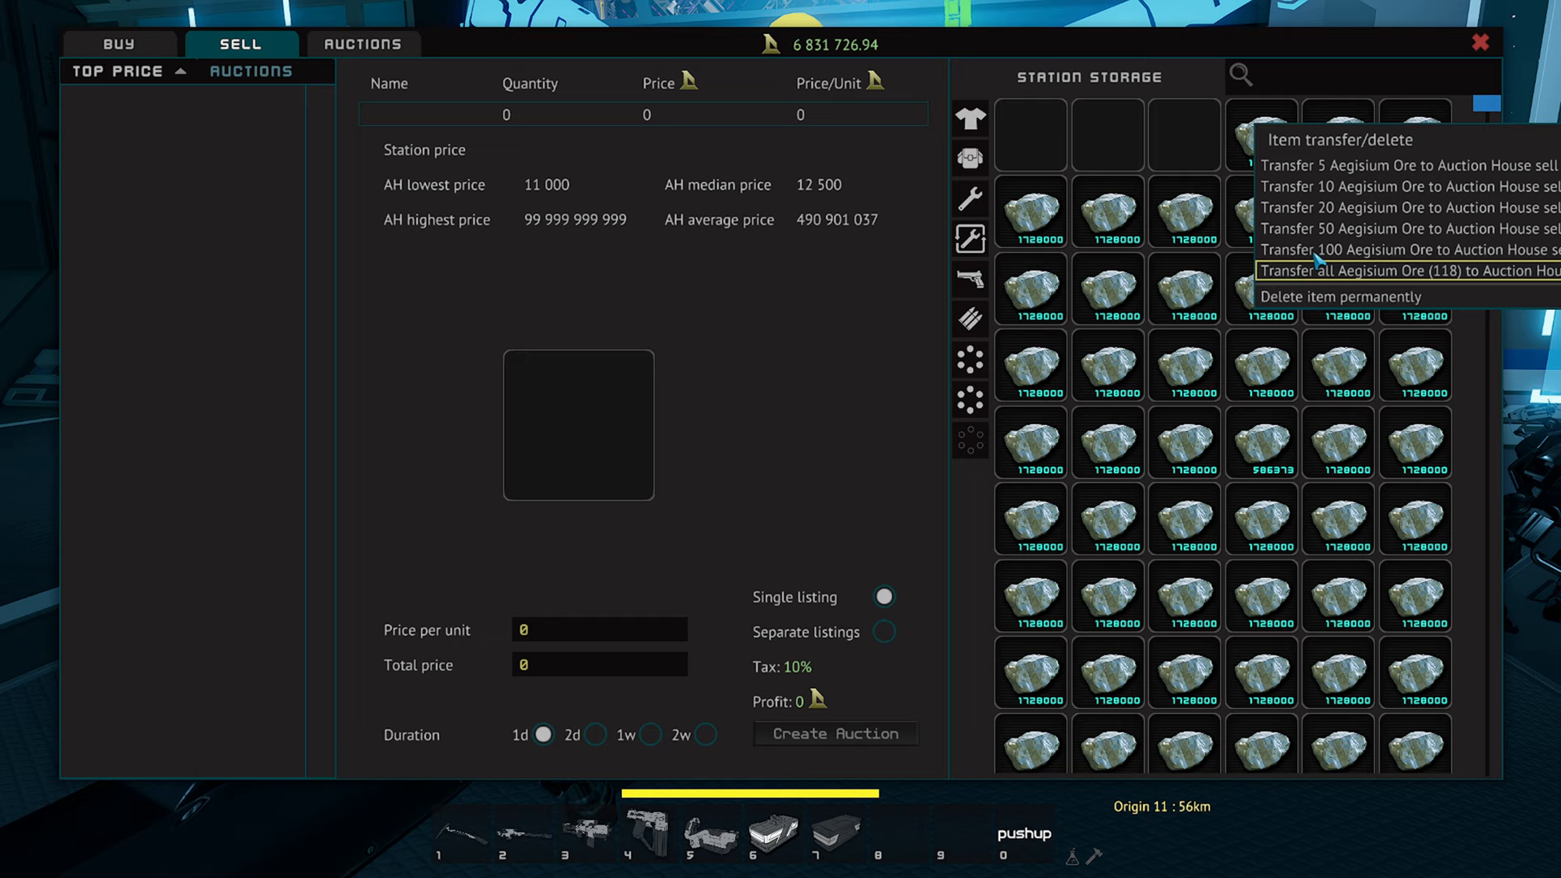
pyautogui.click(1394, 186)
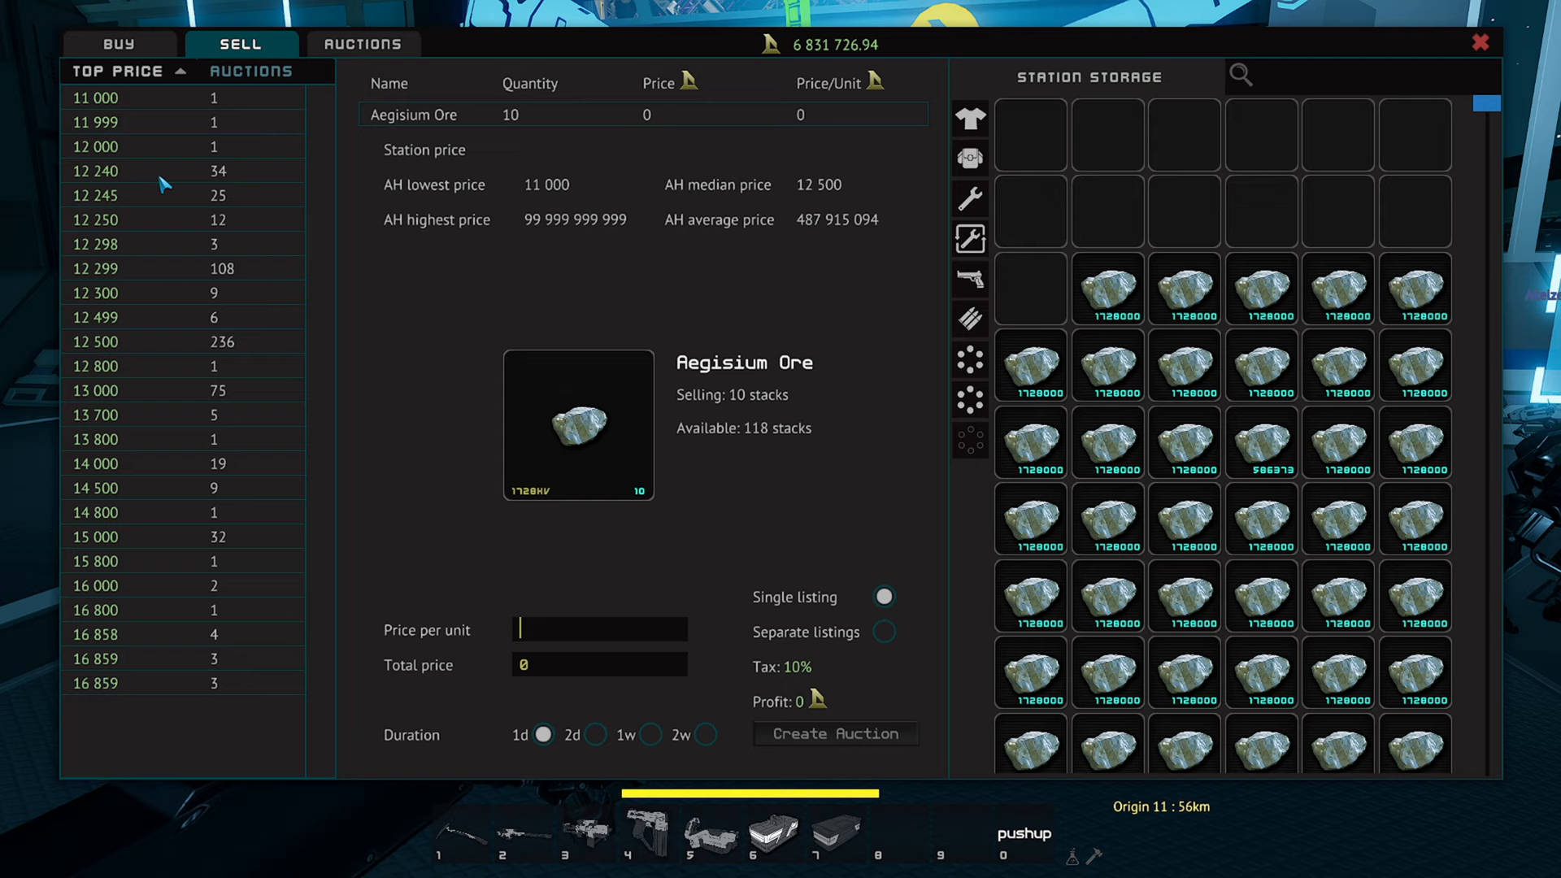
pyautogui.write('122')
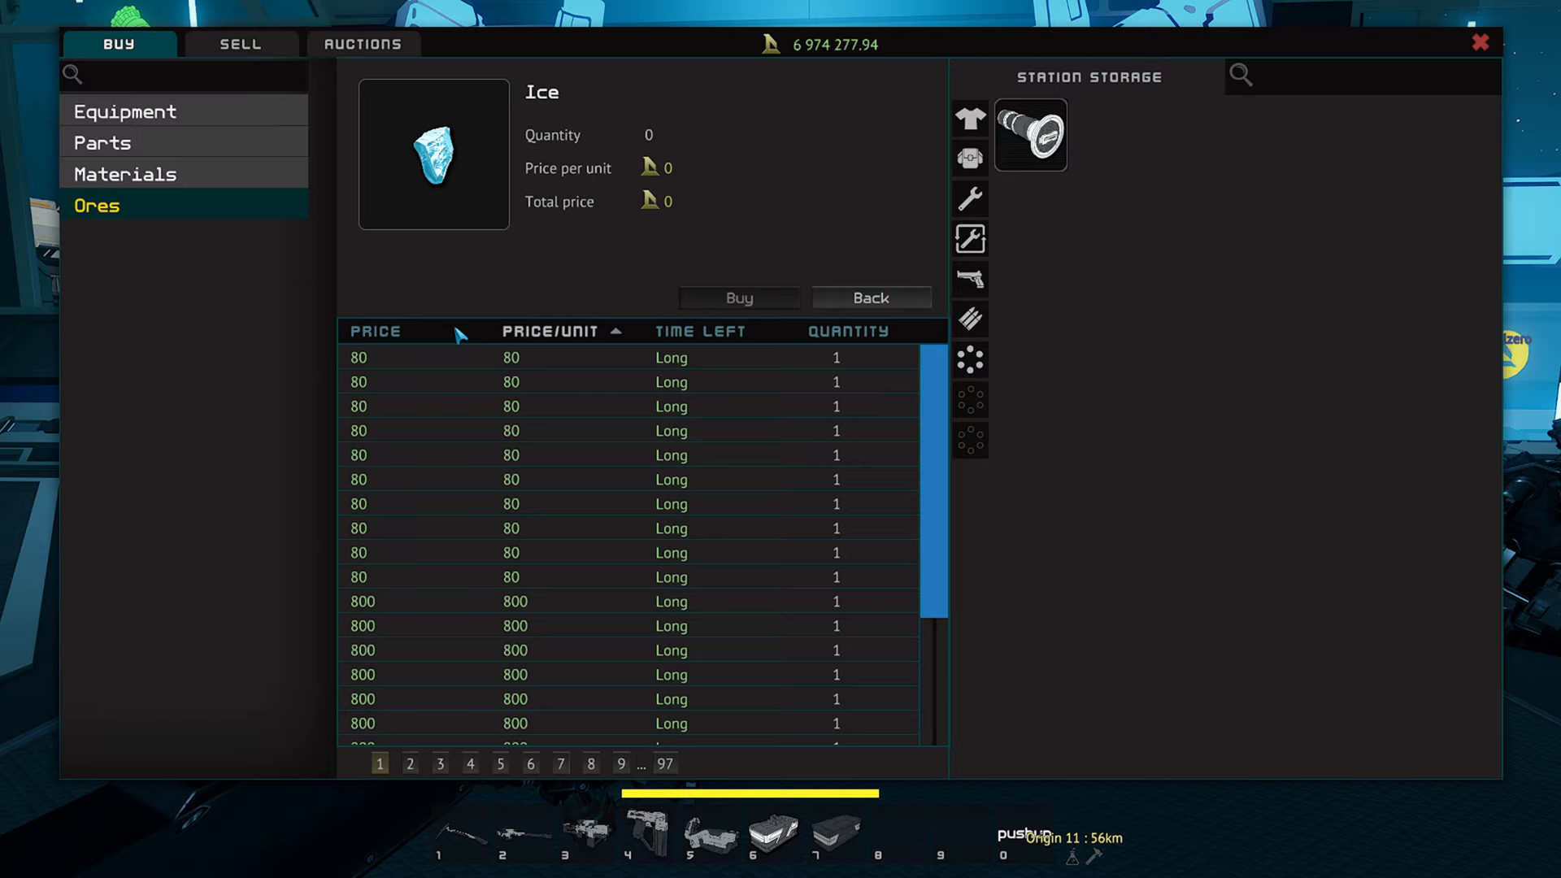
# Leave the Ice offers and open the Ores category price and availability list
pyautogui.click(739, 296)
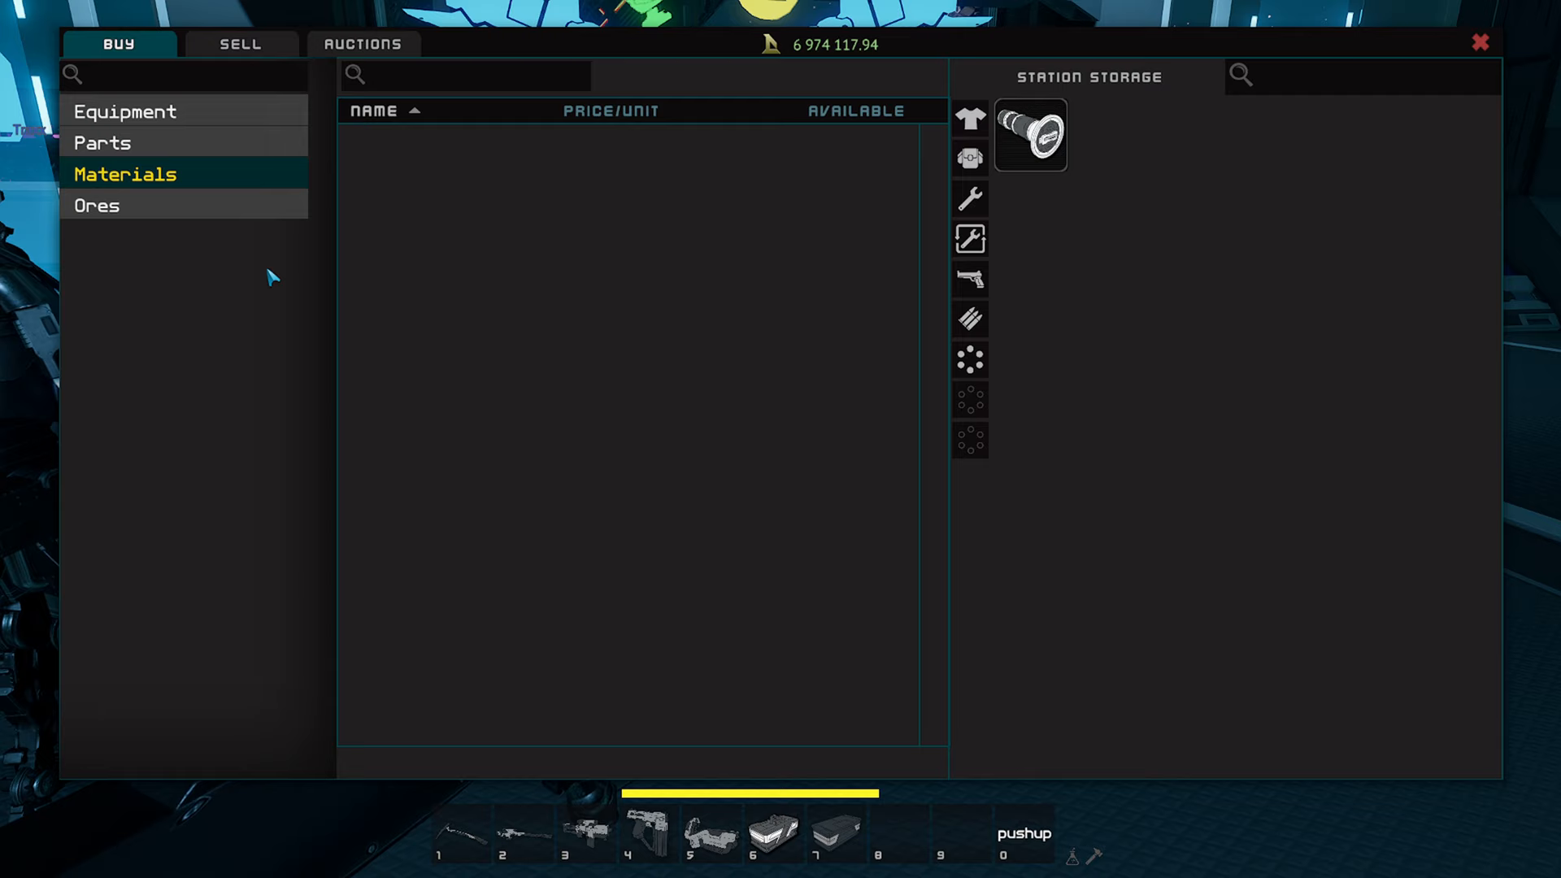
pyautogui.click(98, 206)
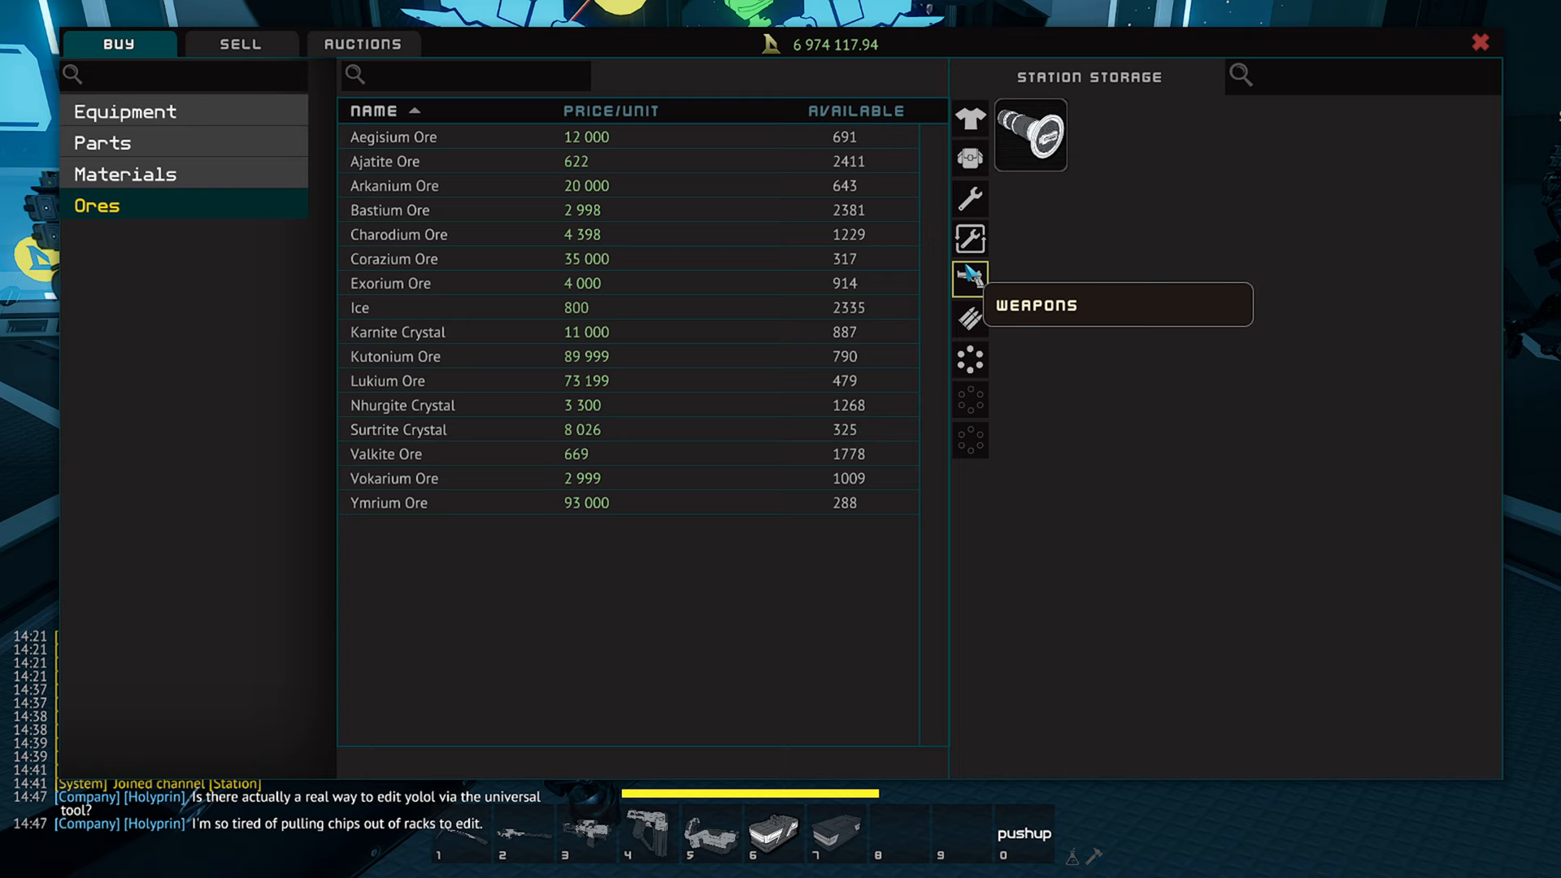
# Transfer all 108 Aegisium Ore stacks to the sell form, price them, and create the auction
pyautogui.click(240, 44)
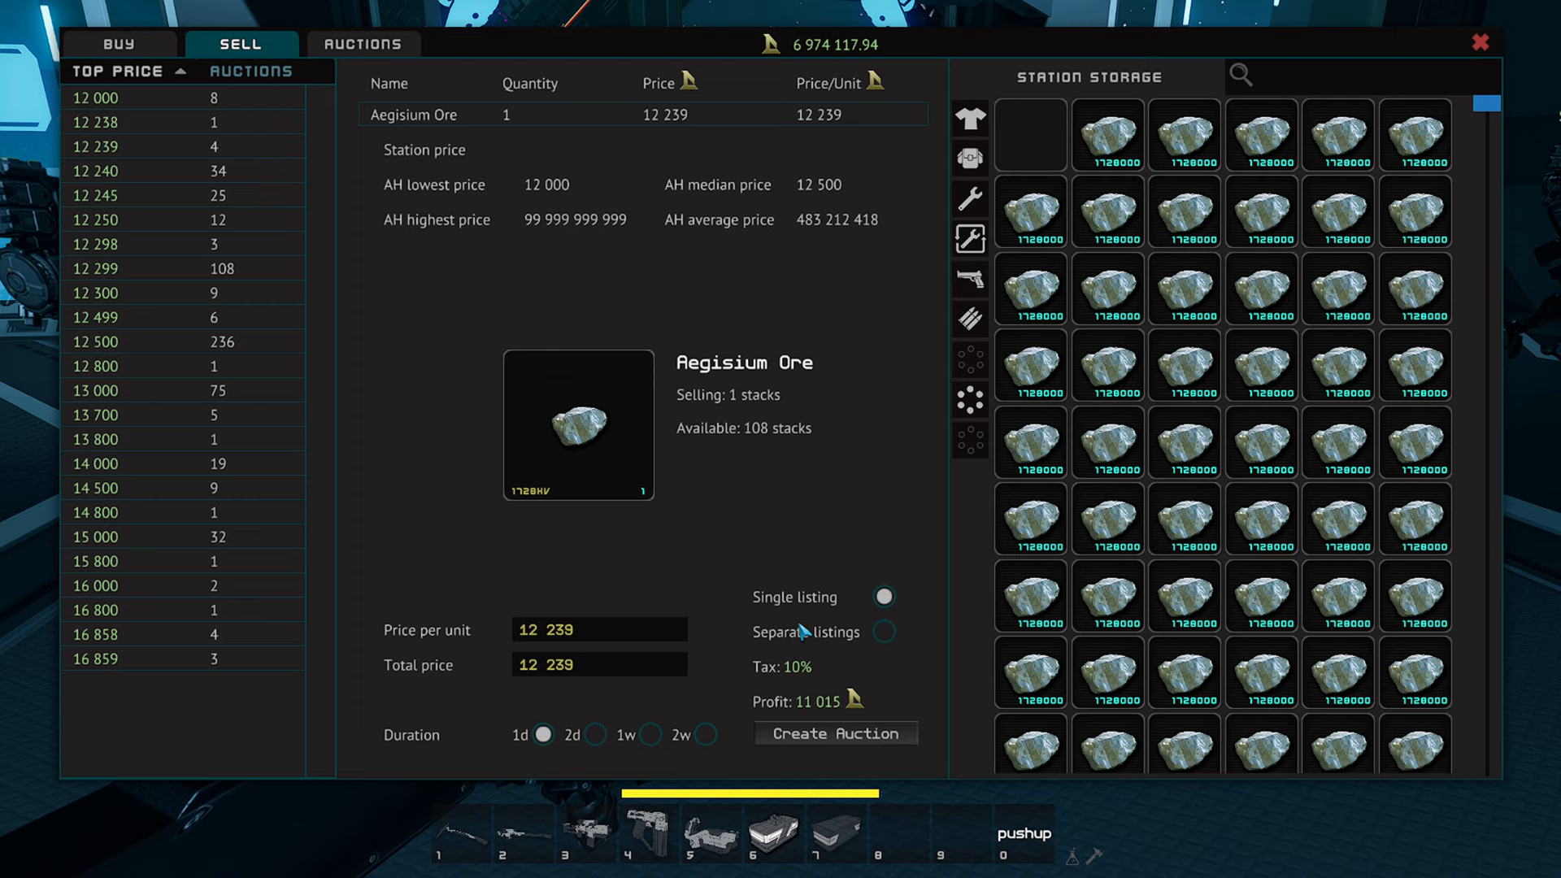
pyautogui.rightClick(1030, 135)
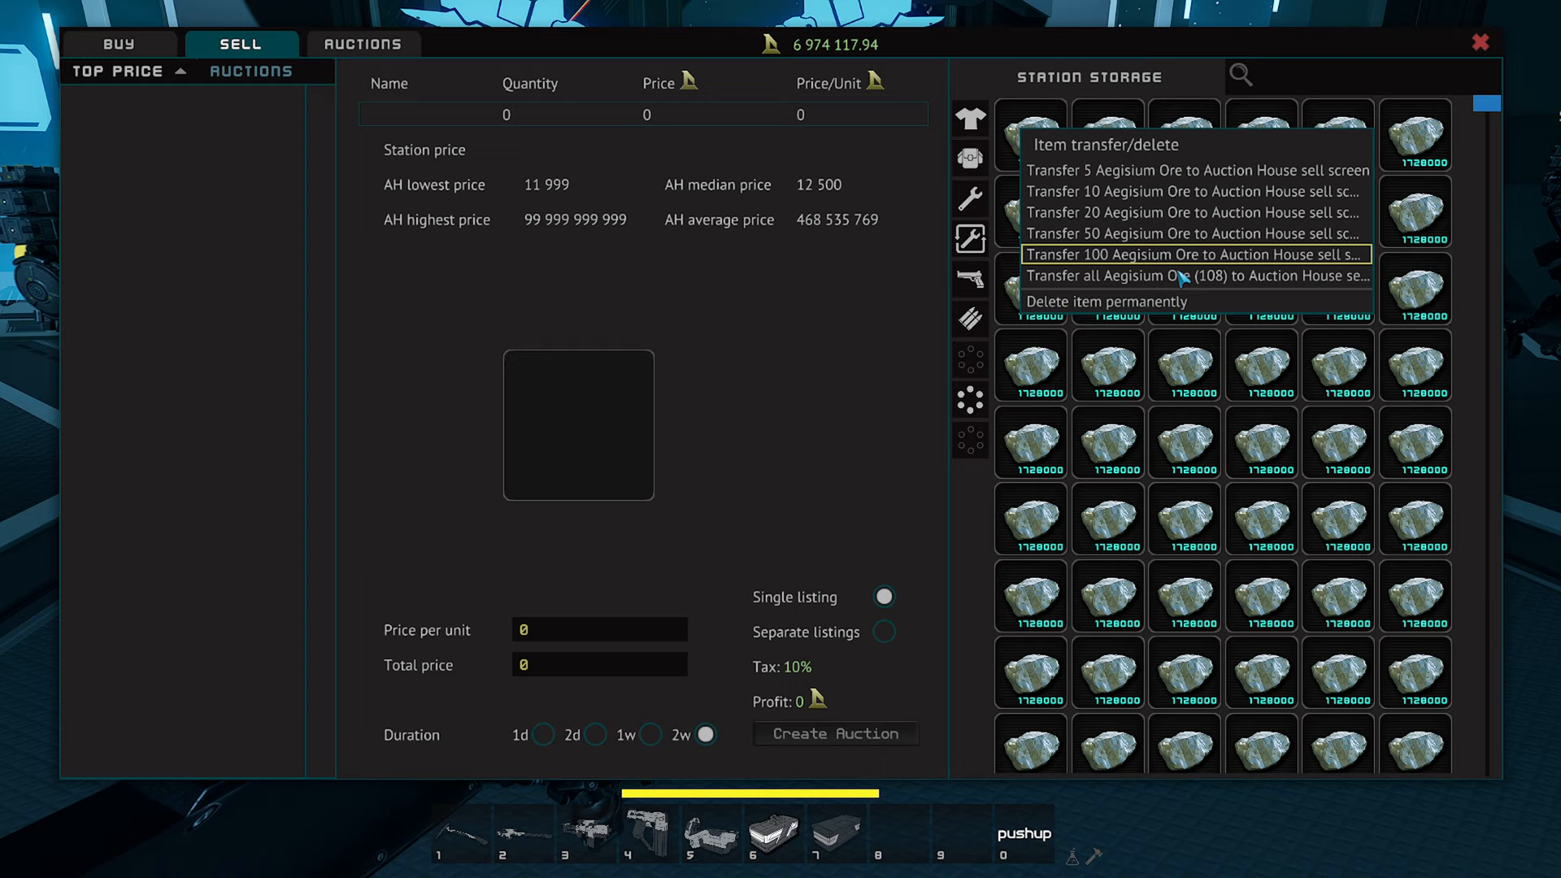
pyautogui.click(1194, 276)
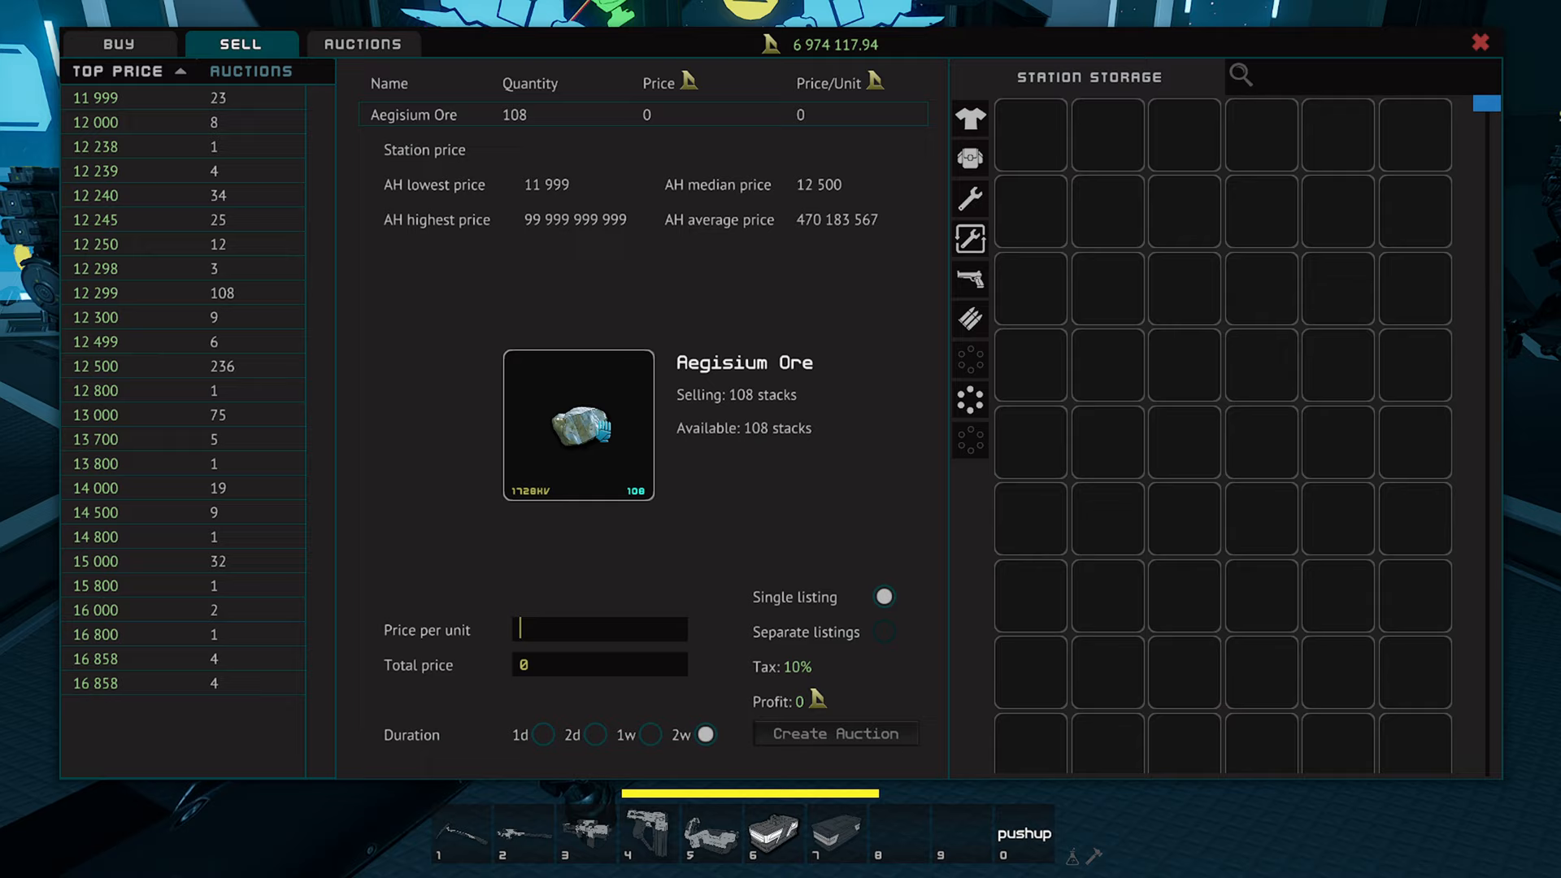
pyautogui.write('160')
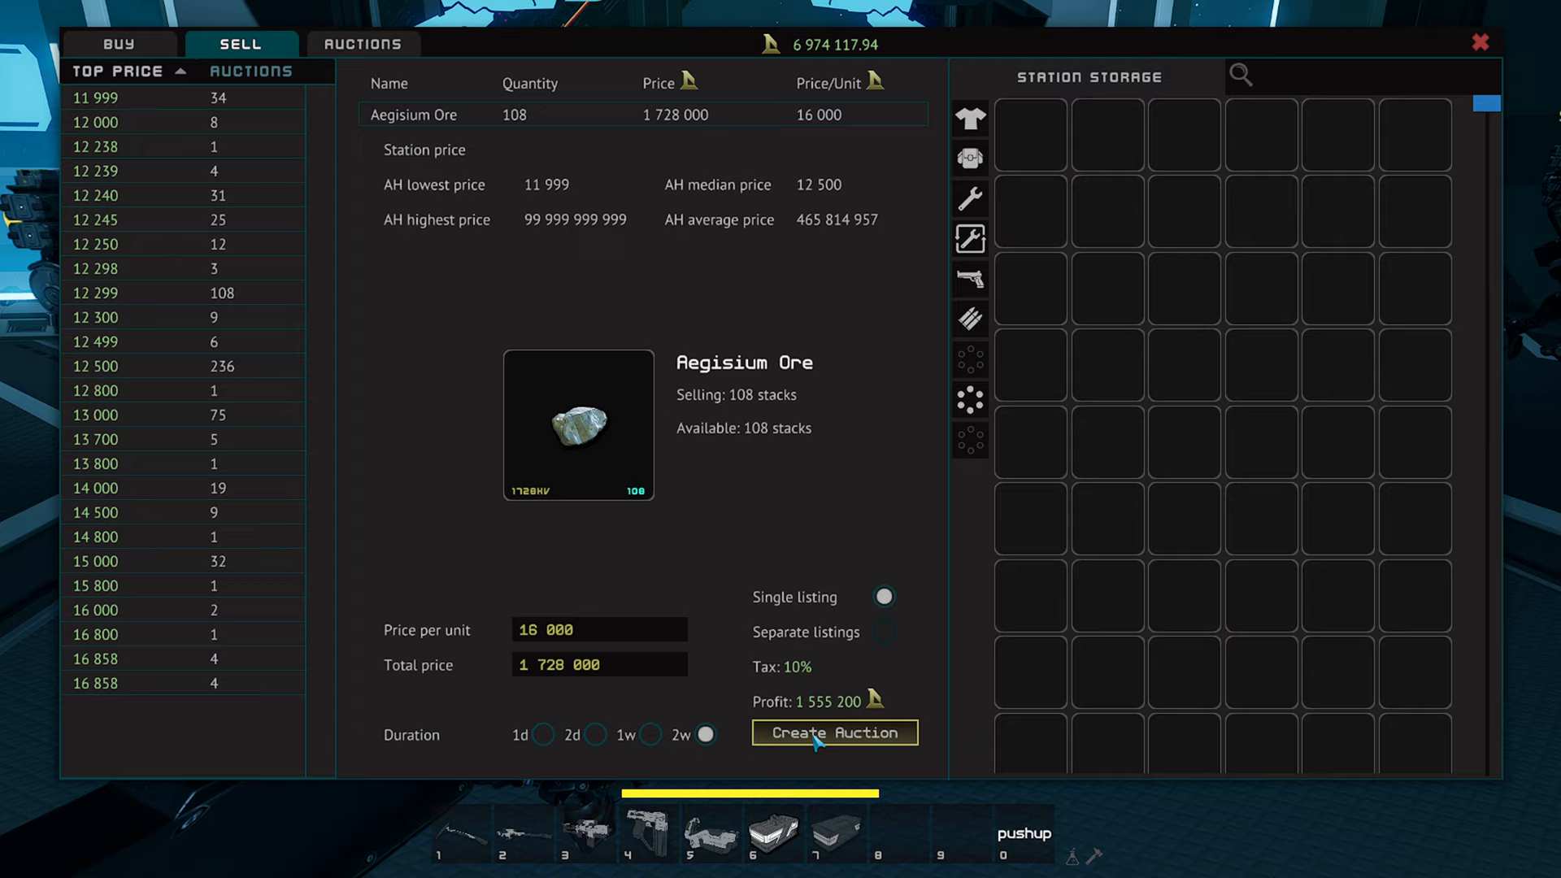
pyautogui.click(834, 733)
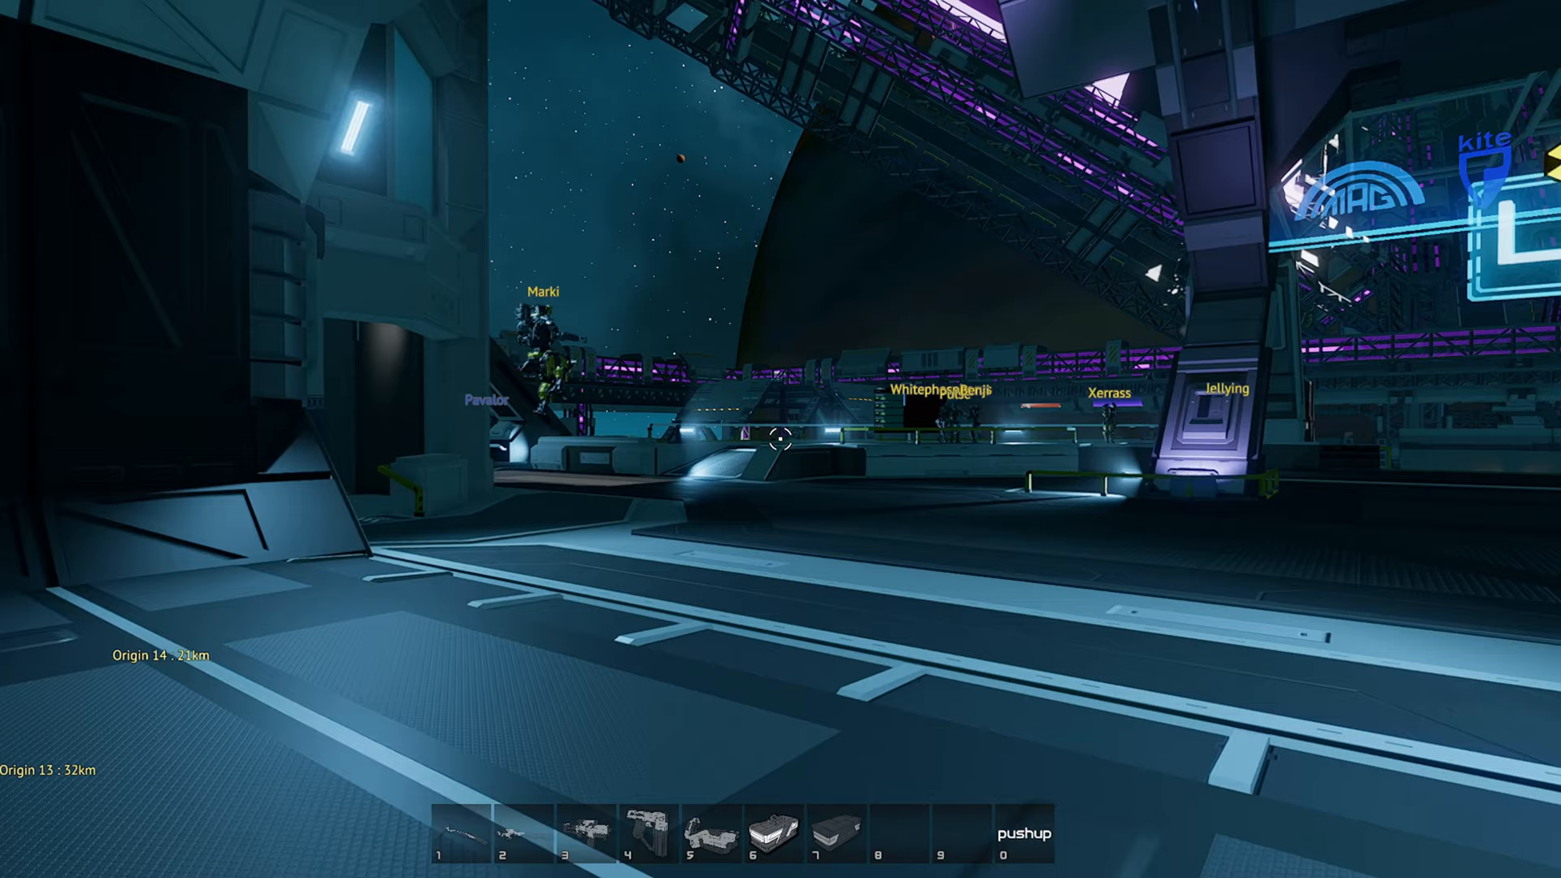
# Open the Equipment inventory and Station Storage with the I key
pyautogui.press('i')
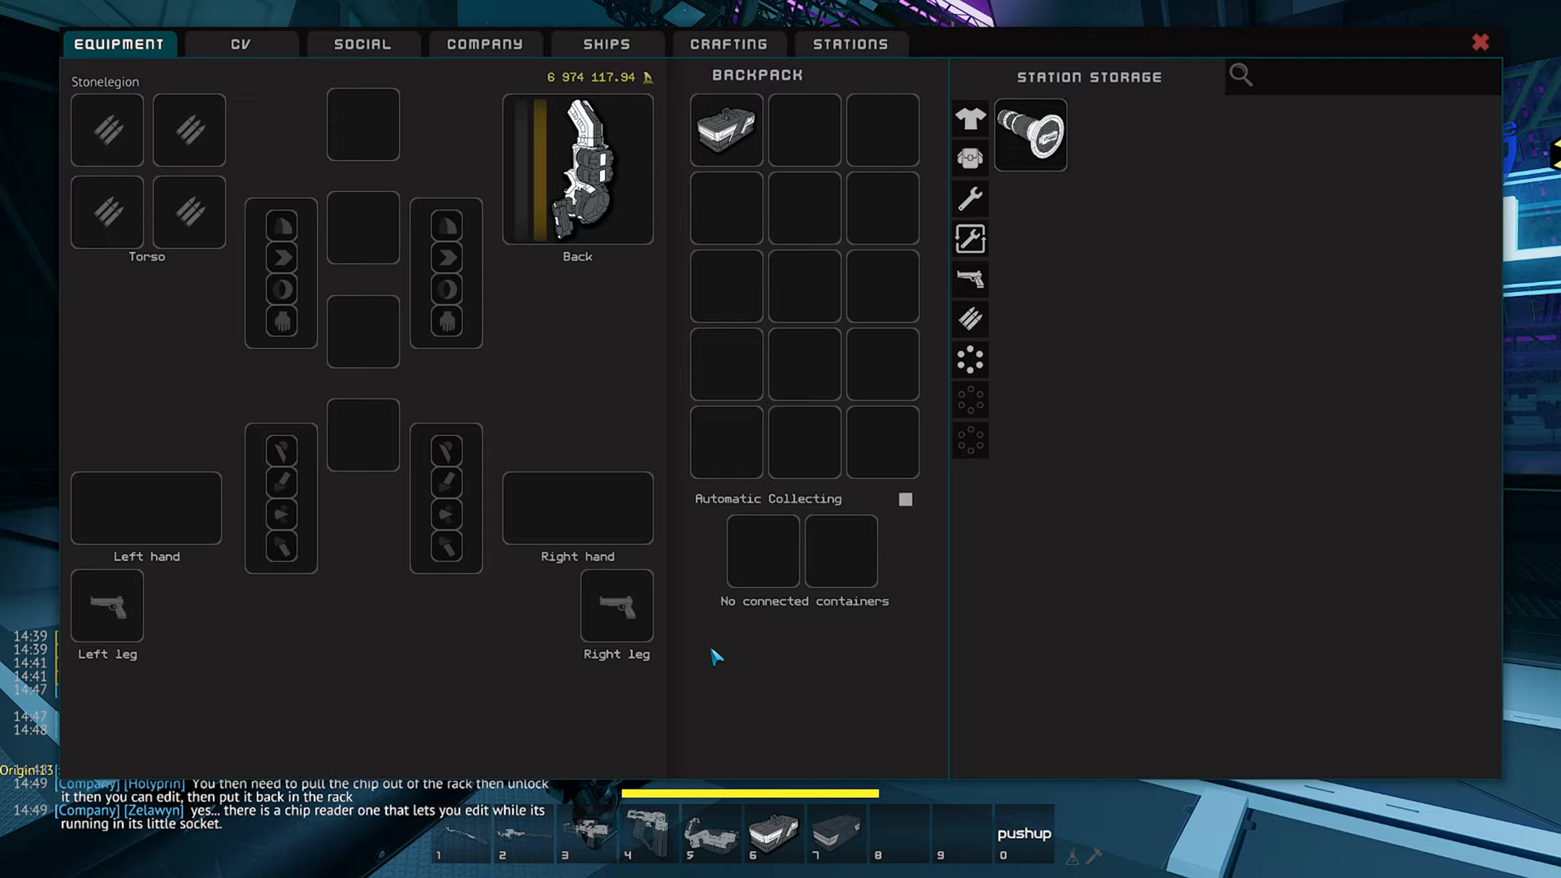
pyautogui.moveTo(811, 673)
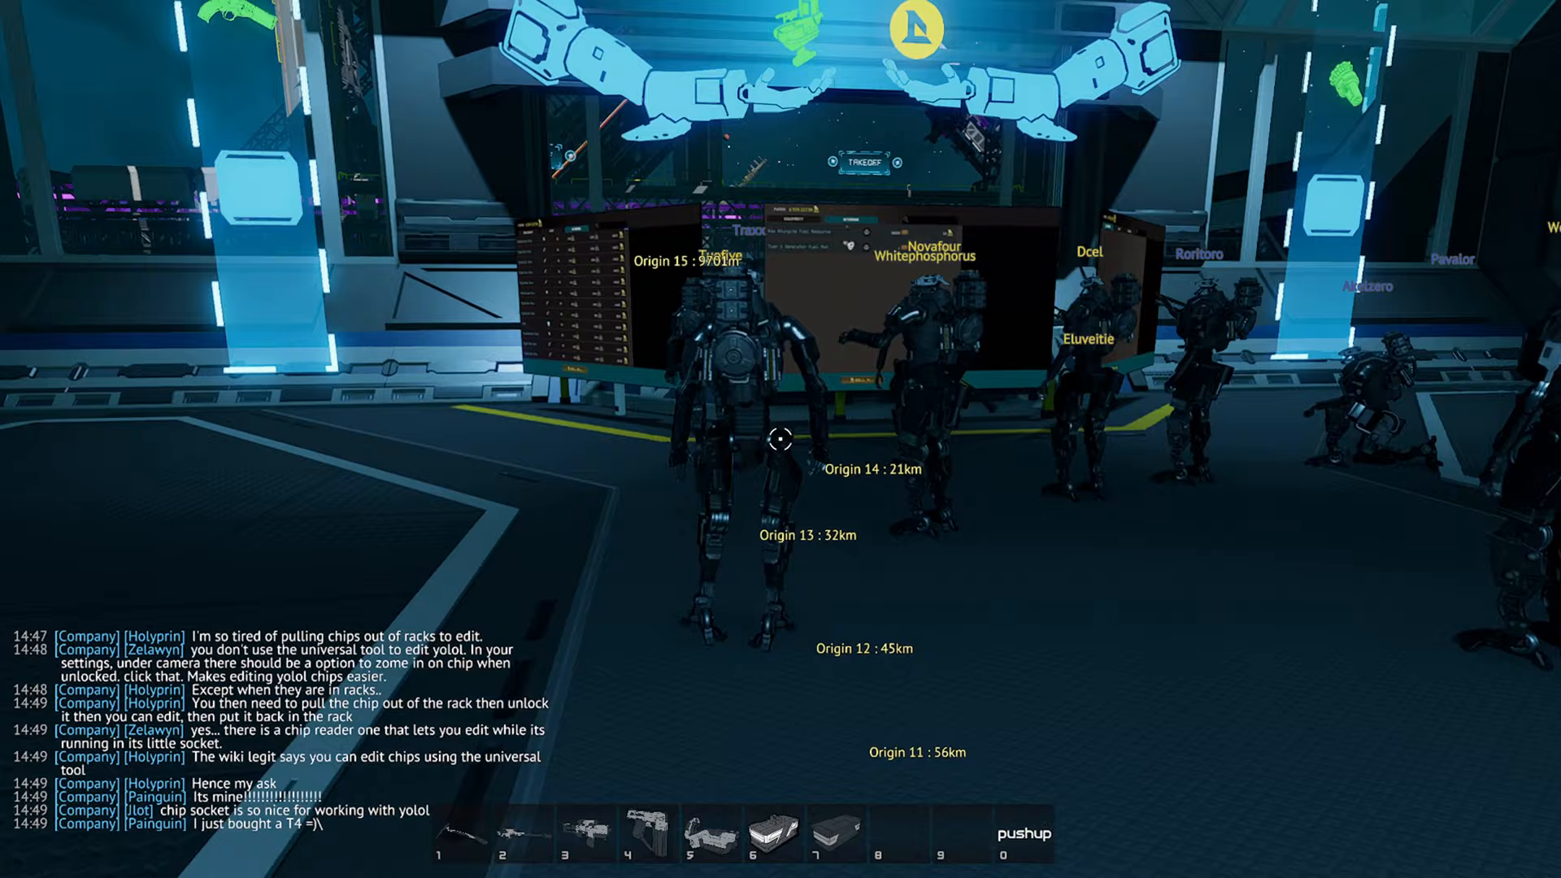
pyautogui.moveTo(780, 439)
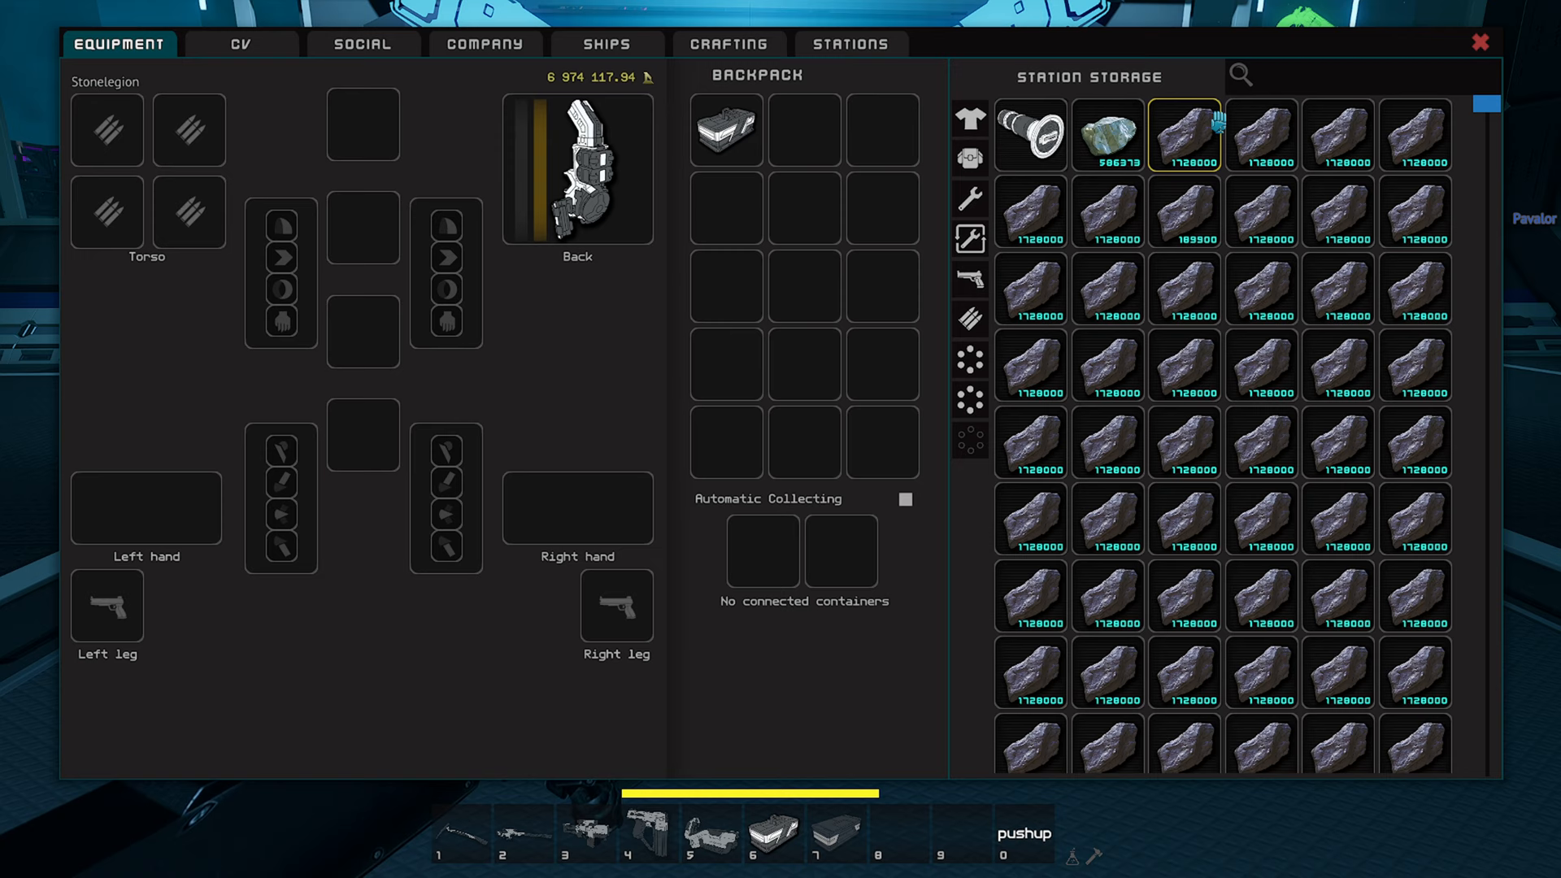
pyautogui.moveTo(967, 277)
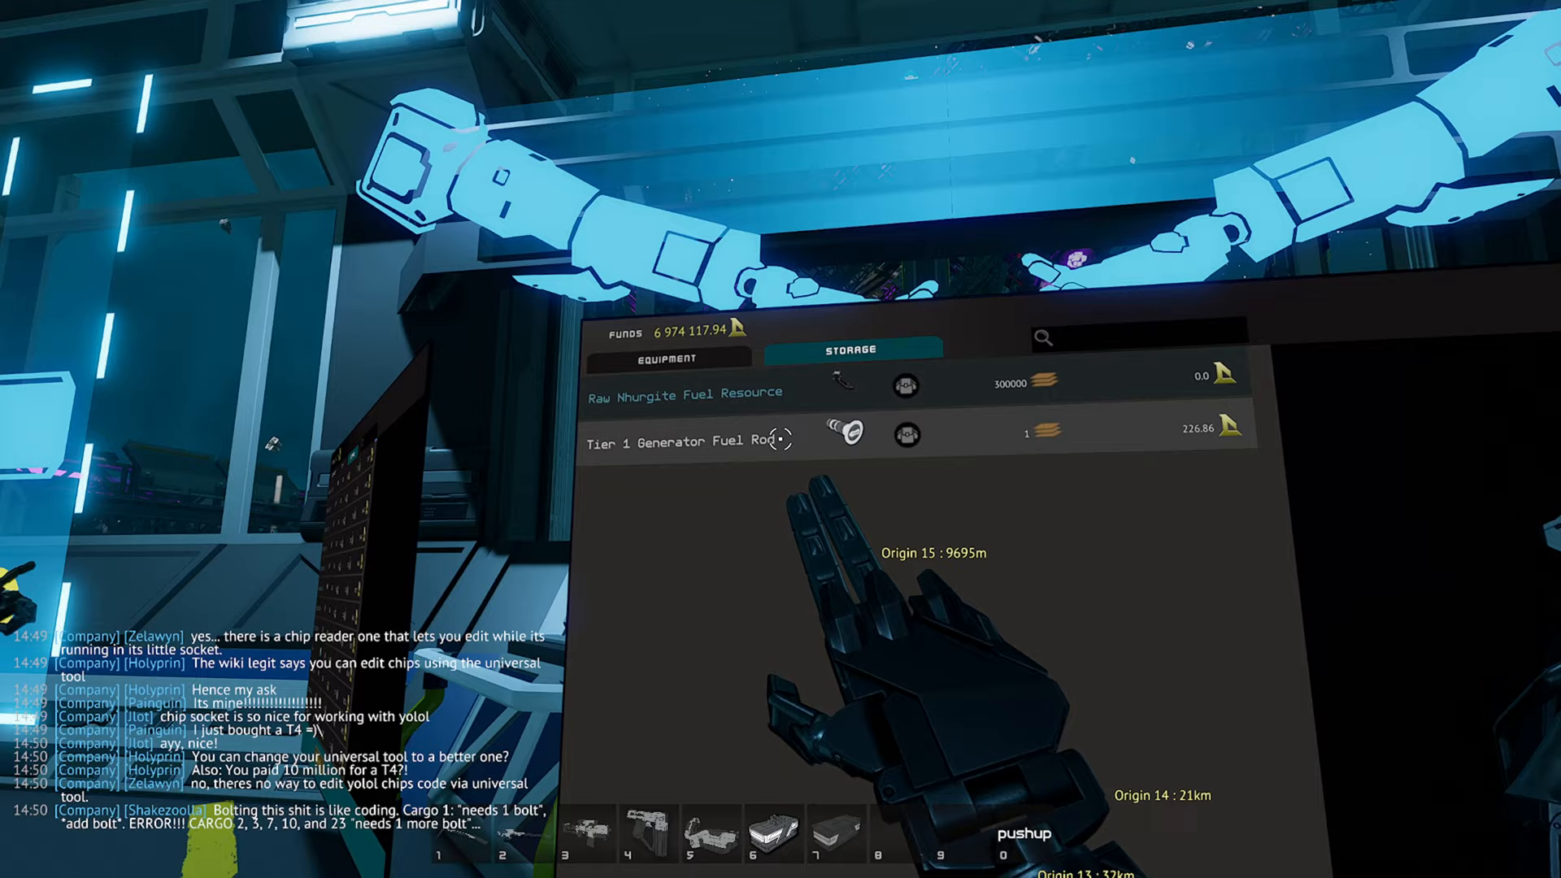
# View the terminal's Storage tab listing fuel items
pyautogui.click(677, 440)
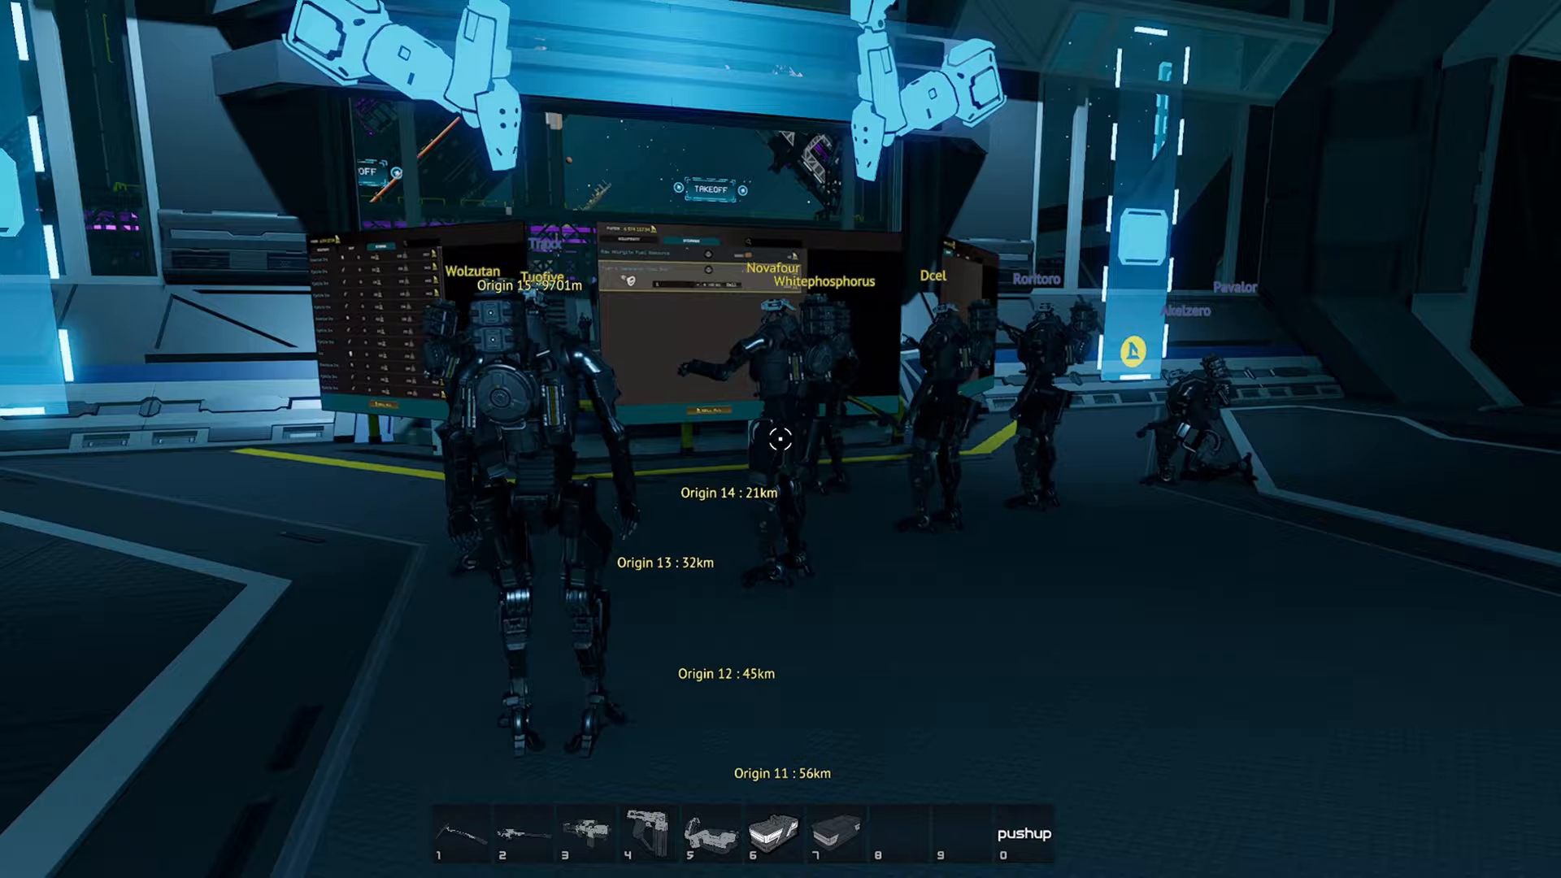
pyautogui.moveTo(780, 448)
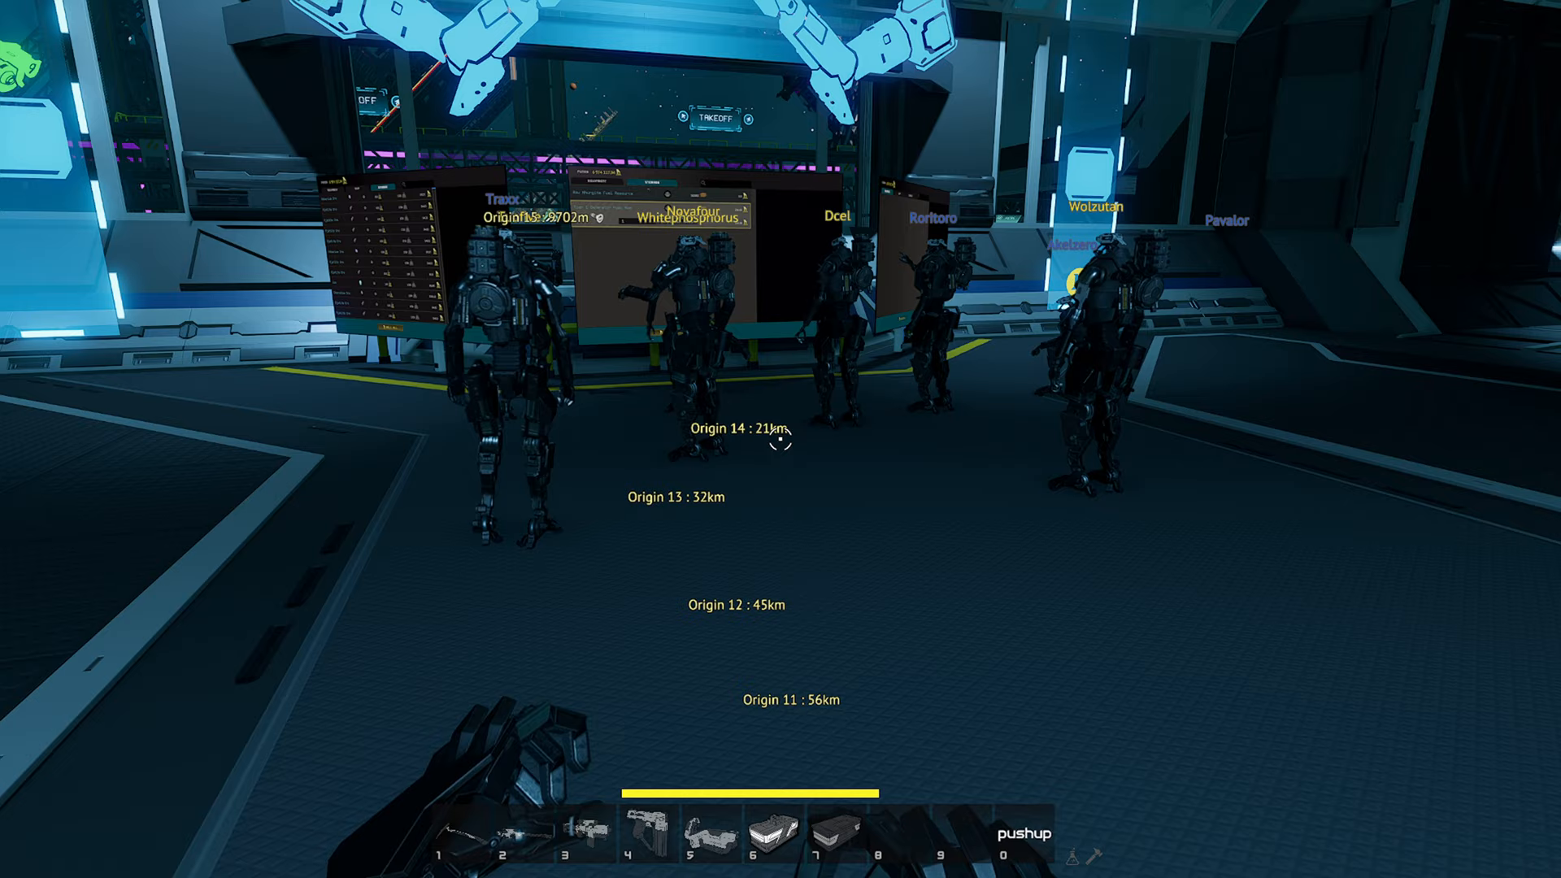
pyautogui.moveTo(781, 439)
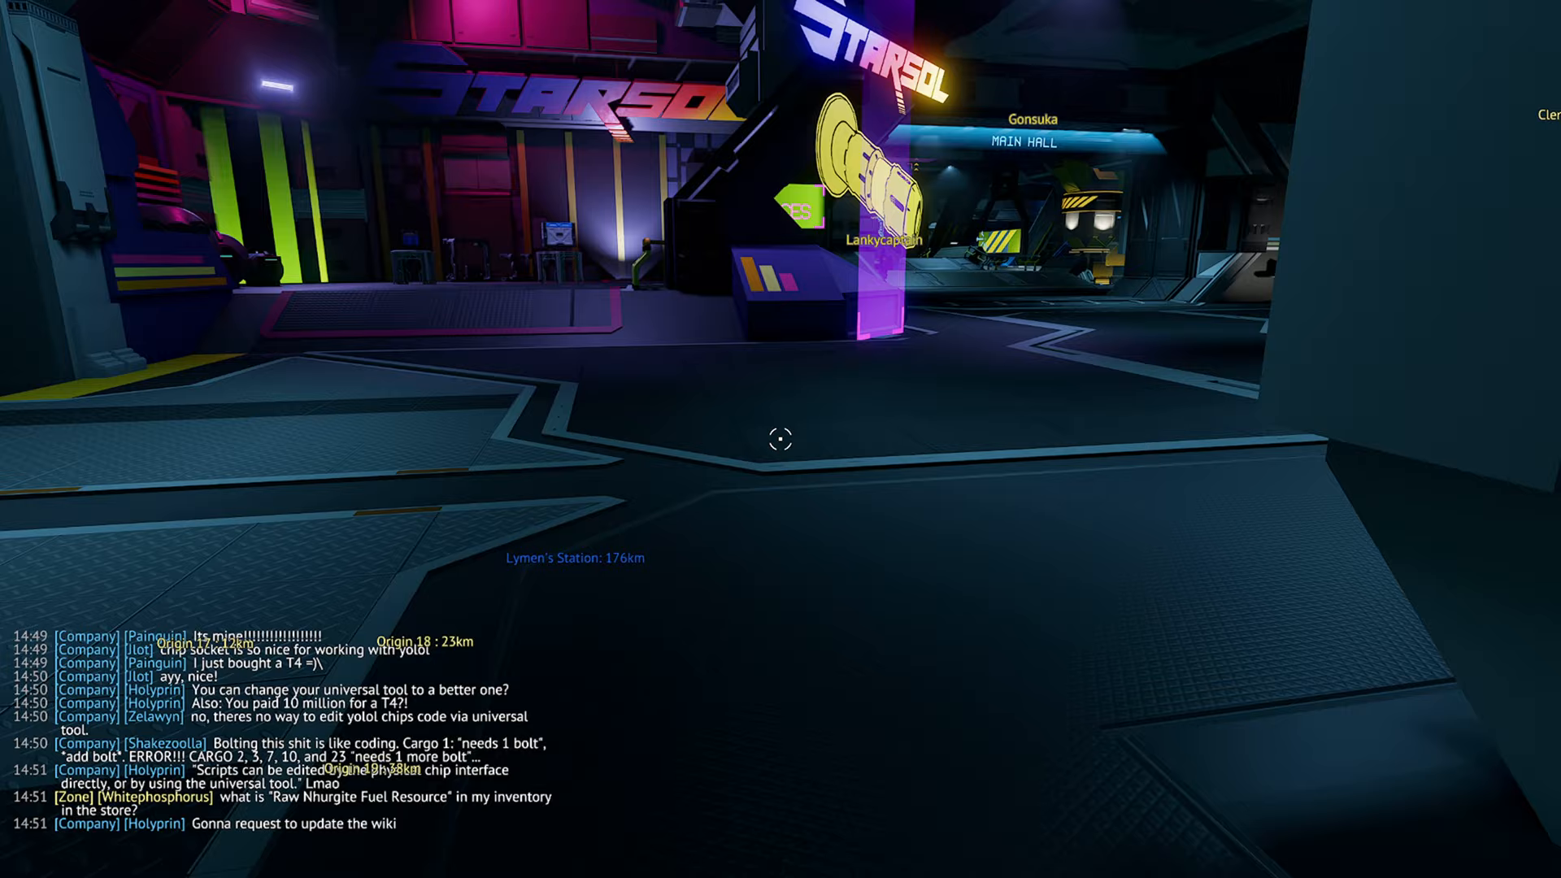
pyautogui.moveTo(780, 438)
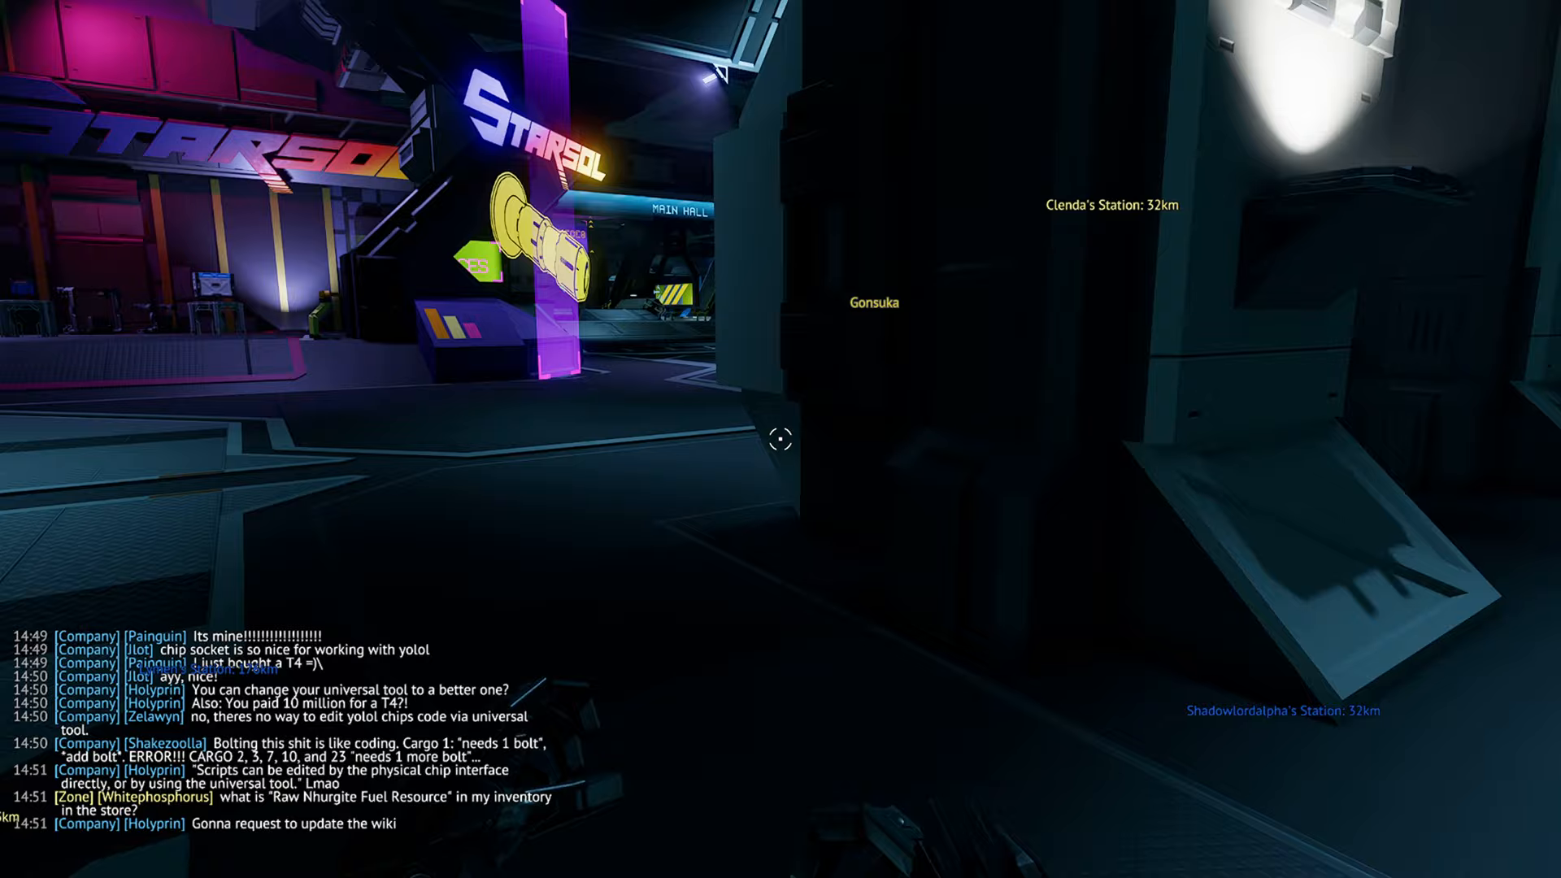